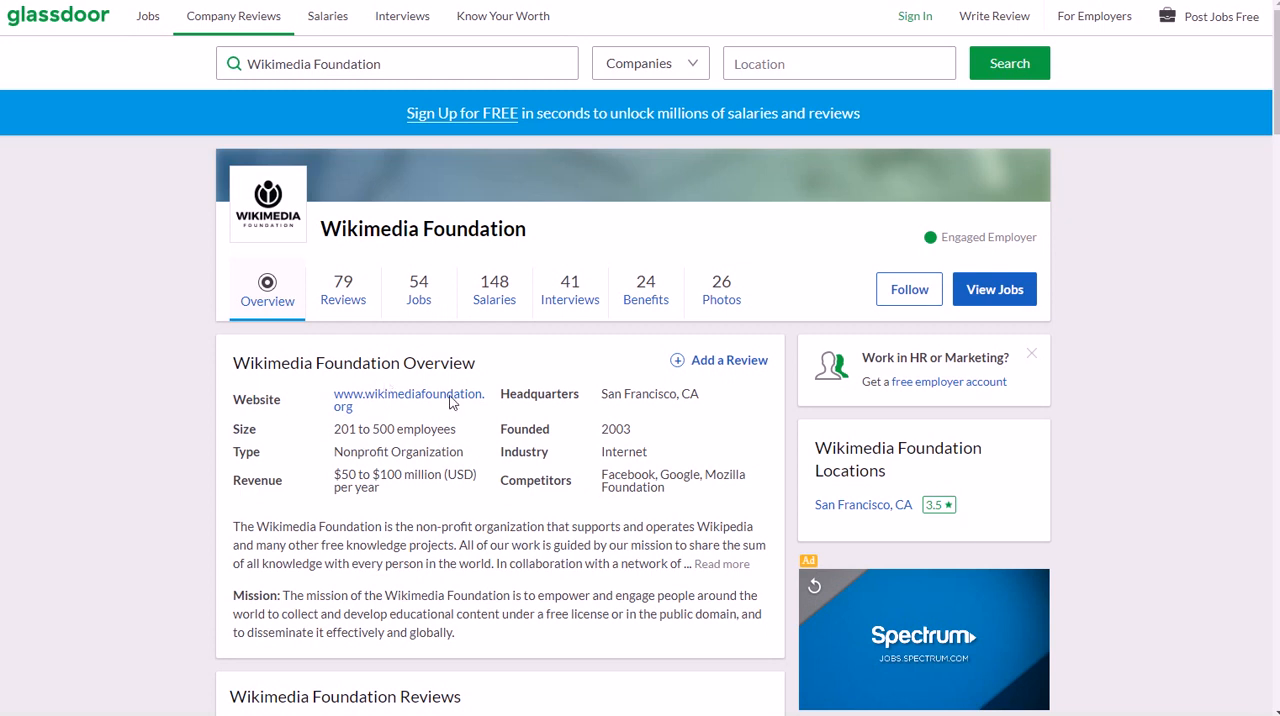
Scroll through the Manager of Community Development posting's responsibilities, requirements and cover-letter note.
scroll("down", 3)
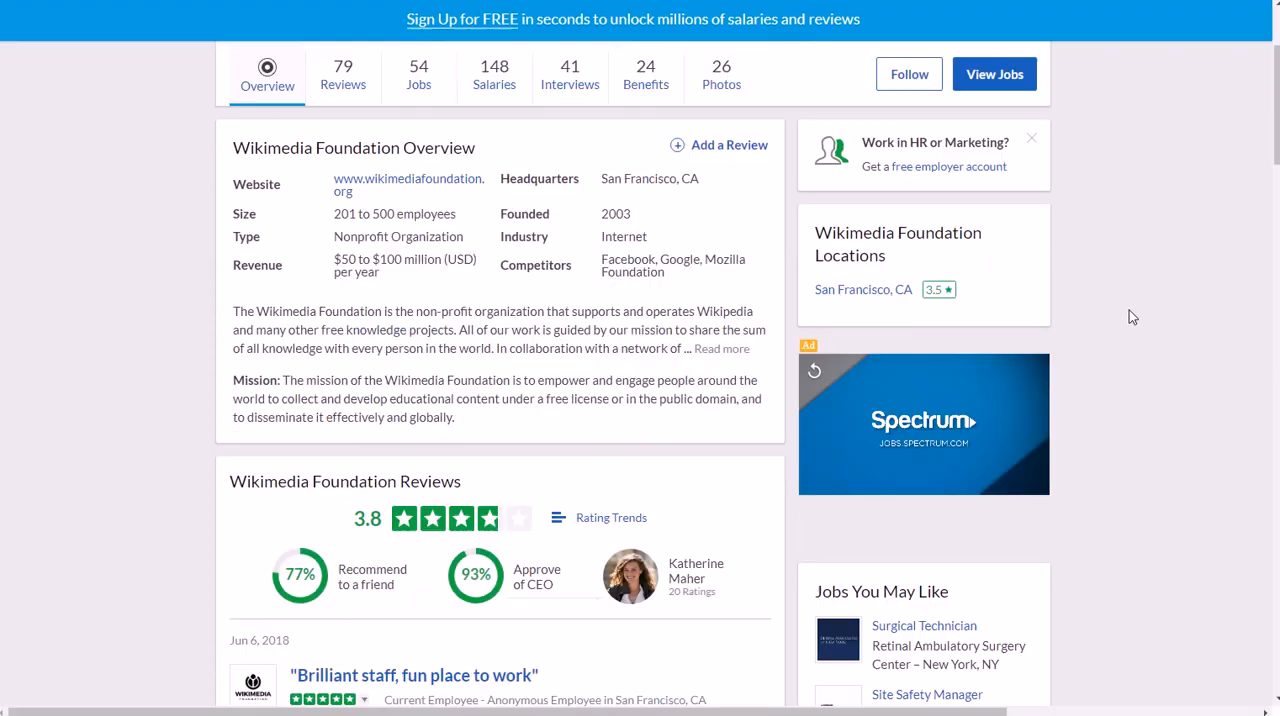
scroll("down", 3)
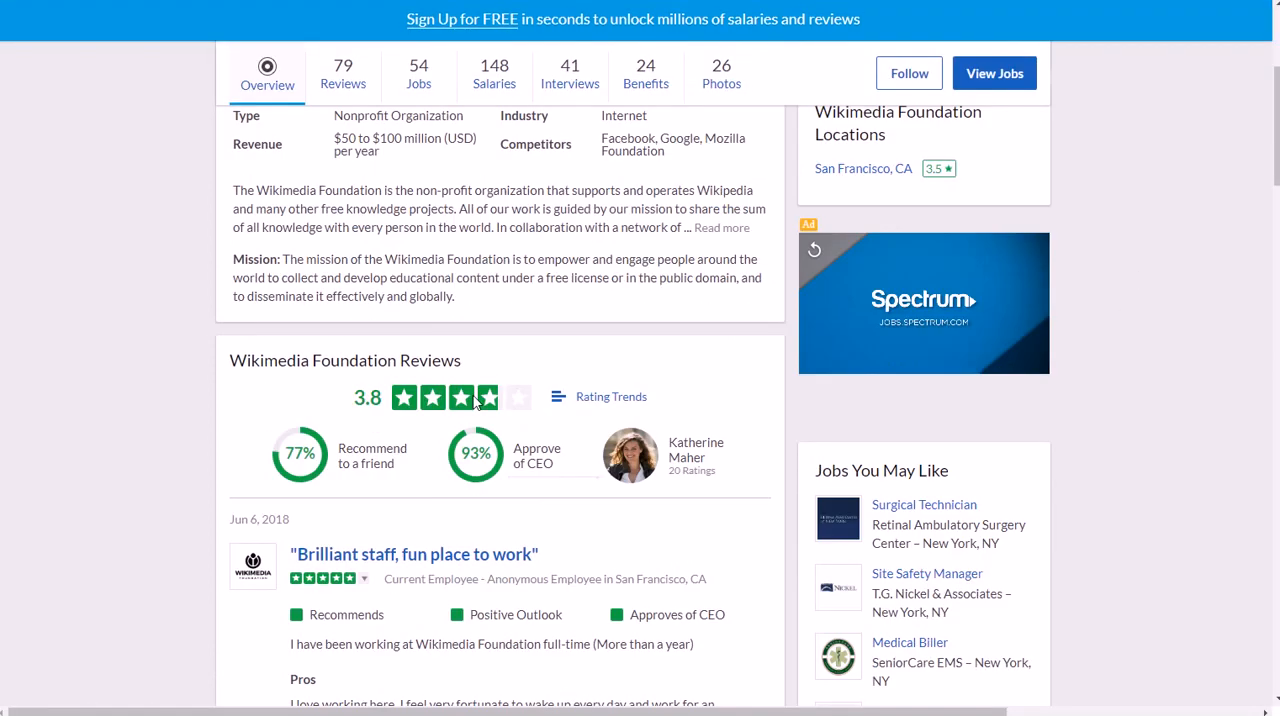
scroll("up", 3)
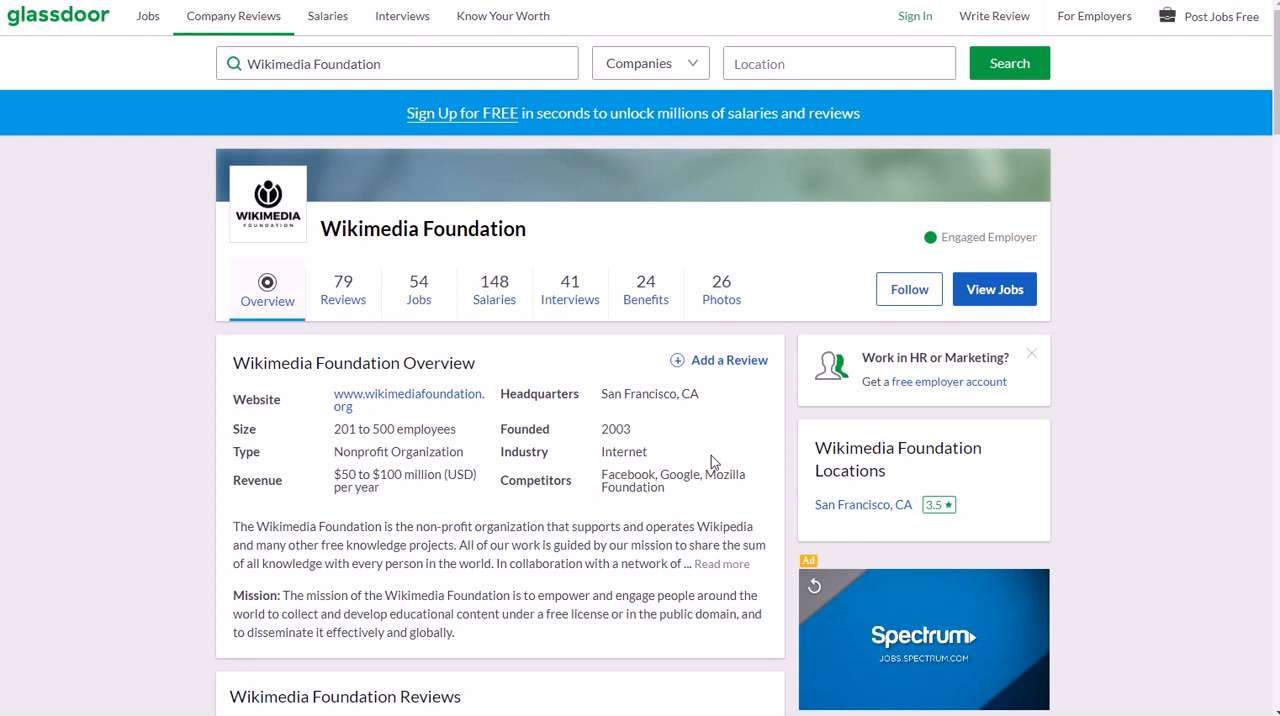
mouse_move(343, 290)
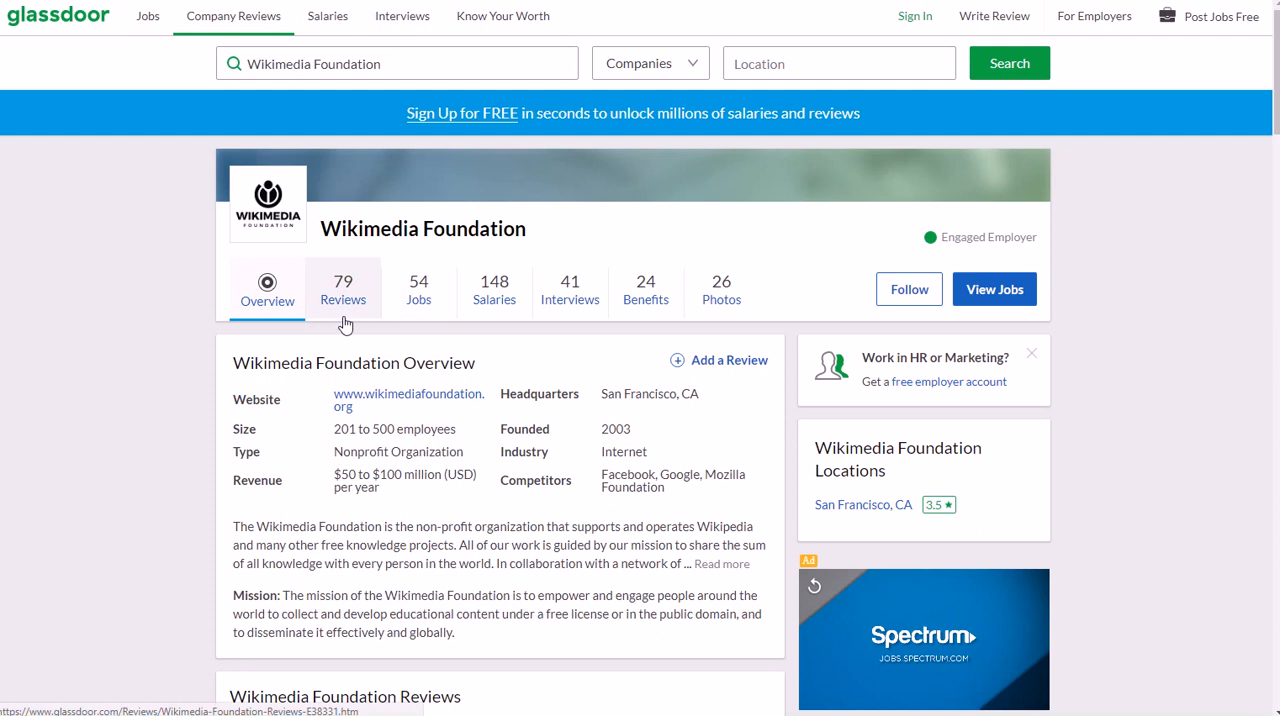
mouse_move(419, 290)
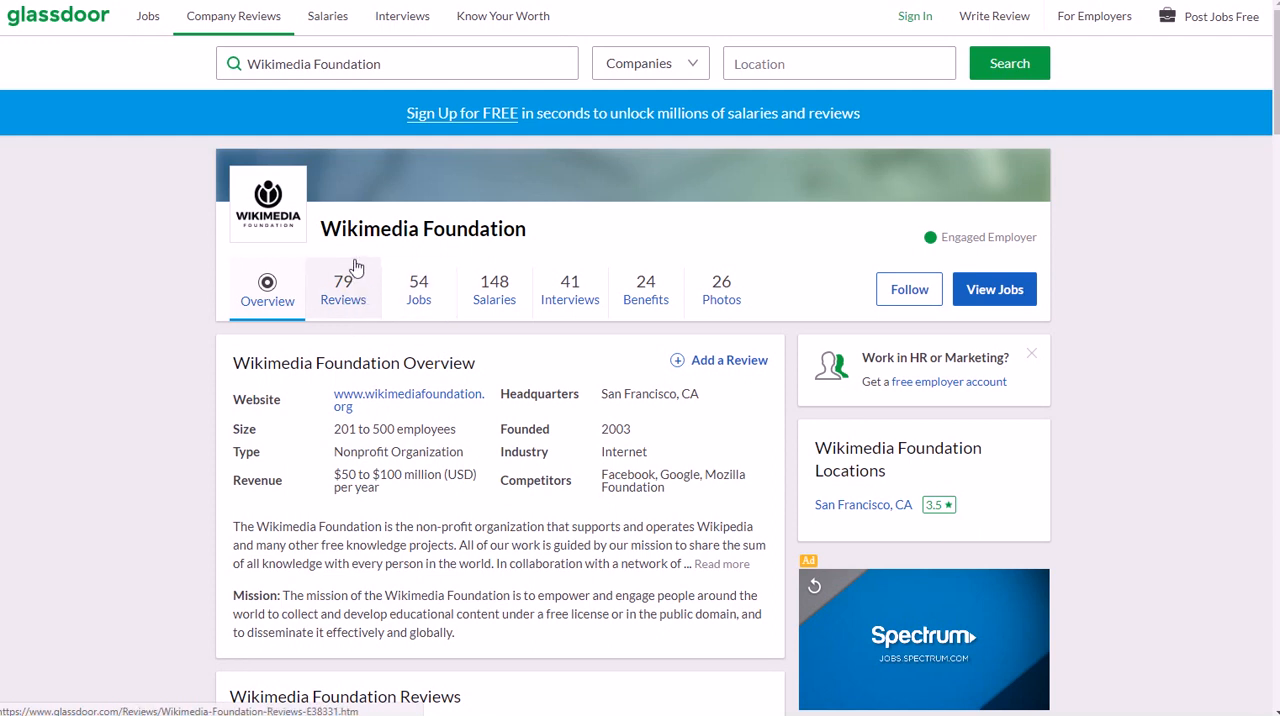
mouse_move(570, 290)
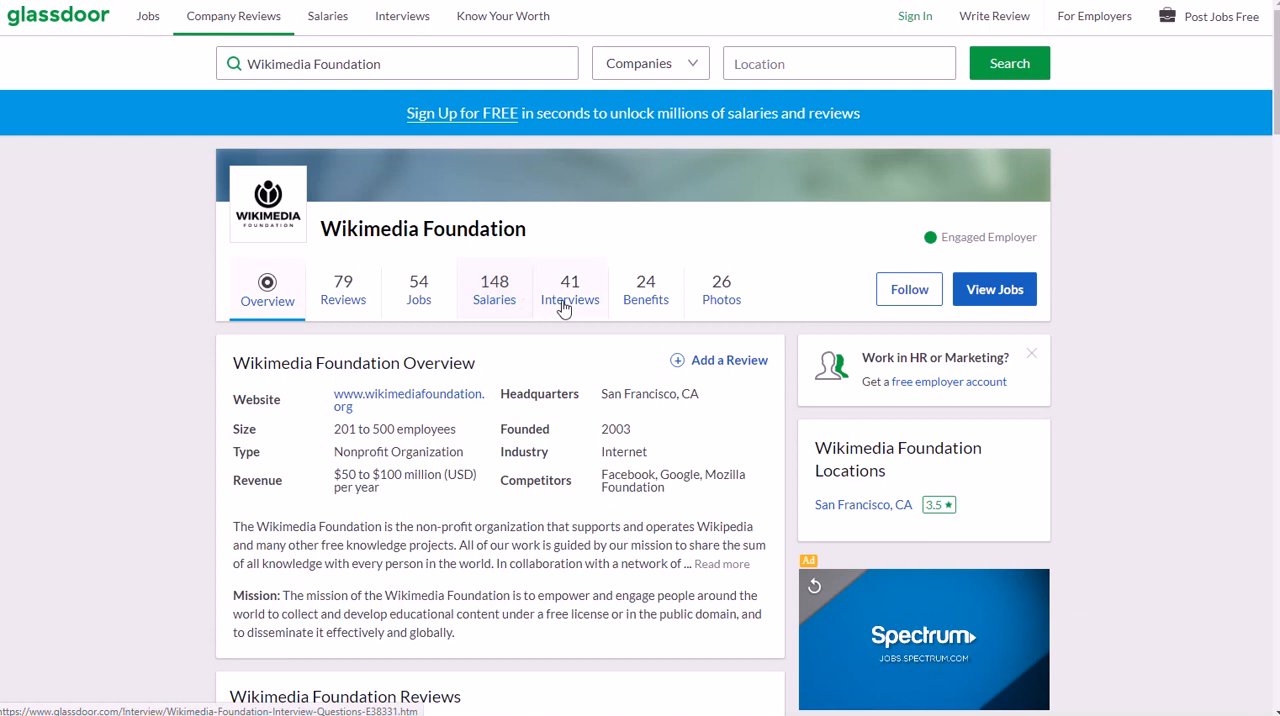
mouse_move(125, 251)
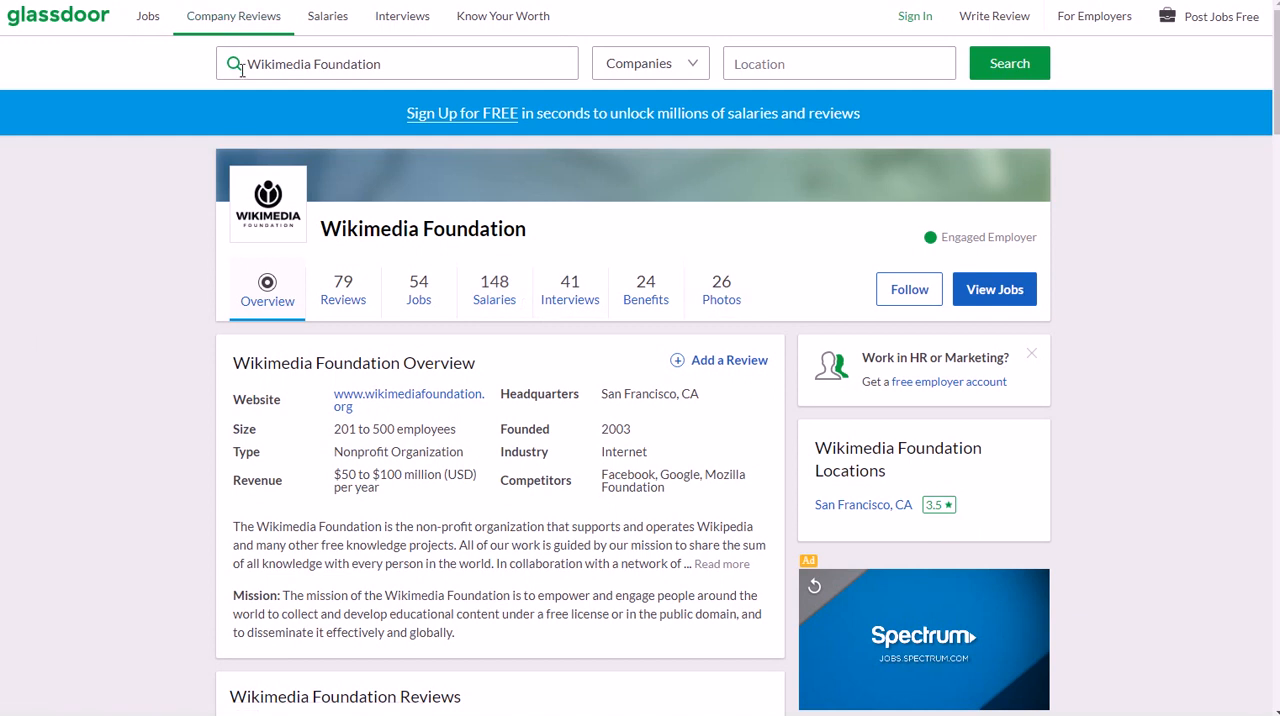
mouse_move(645, 63)
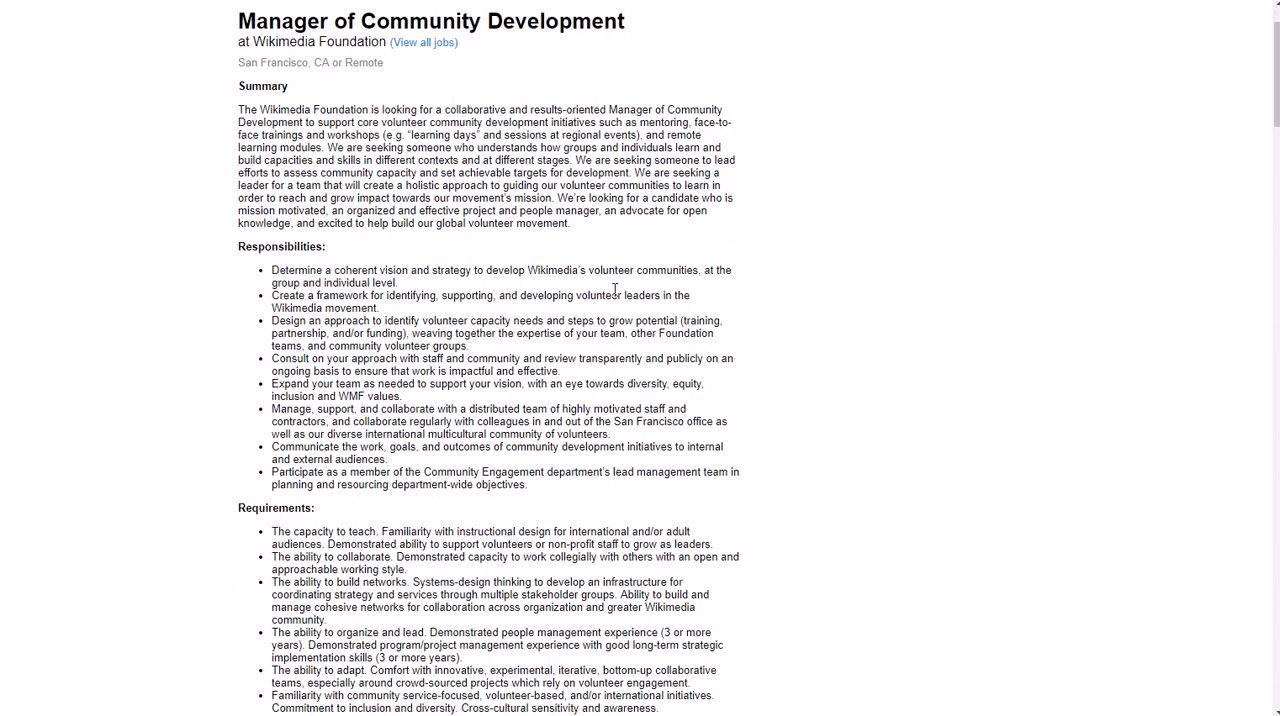
scroll("down", 3)
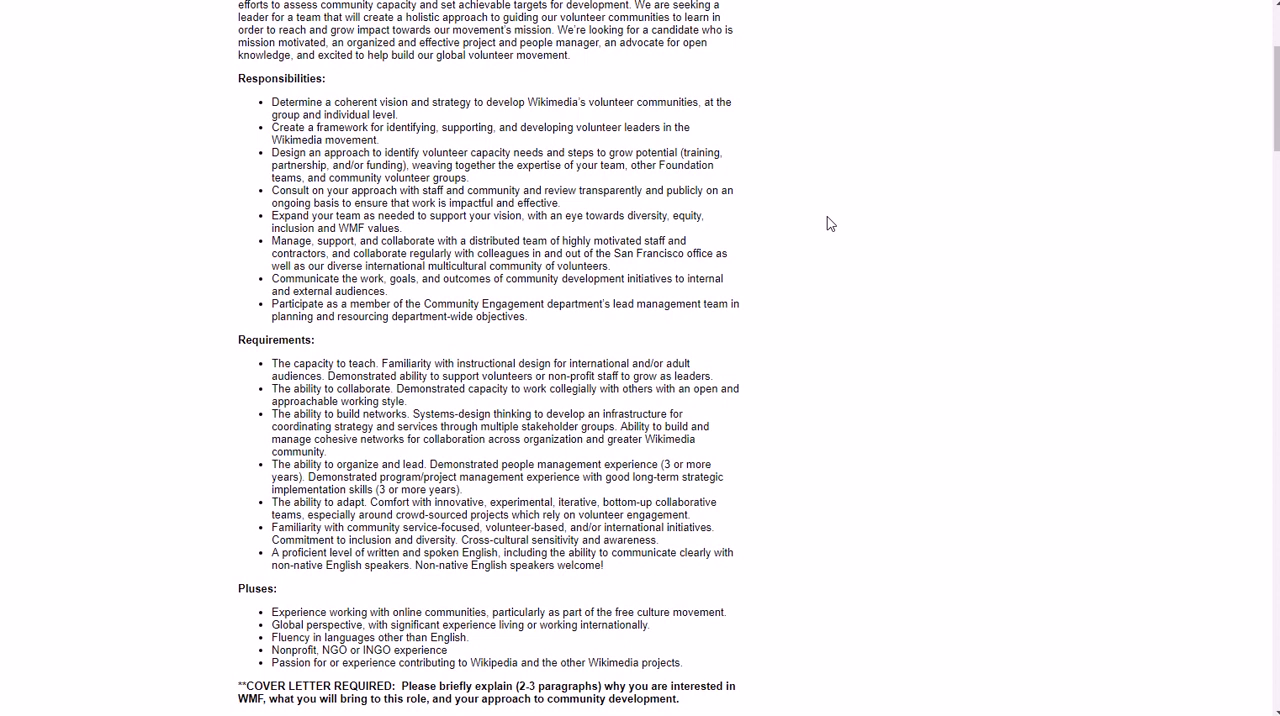
scroll("down", 3)
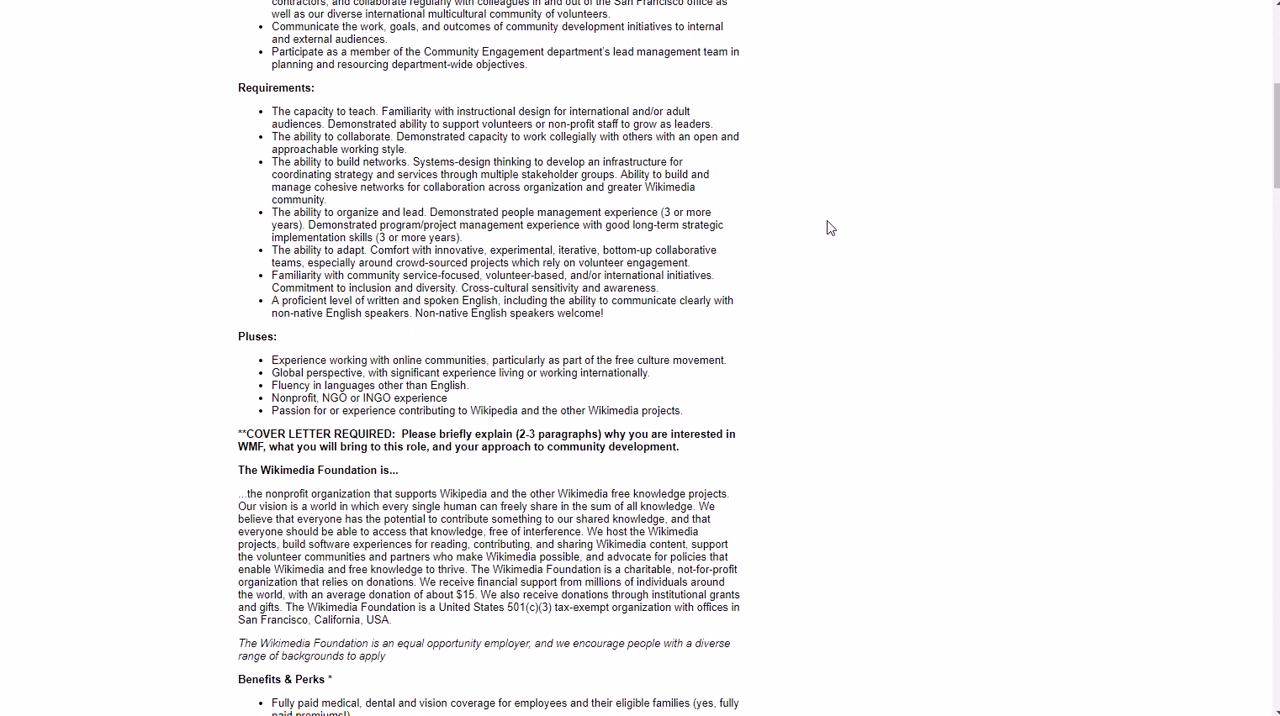
mouse_move(830, 246)
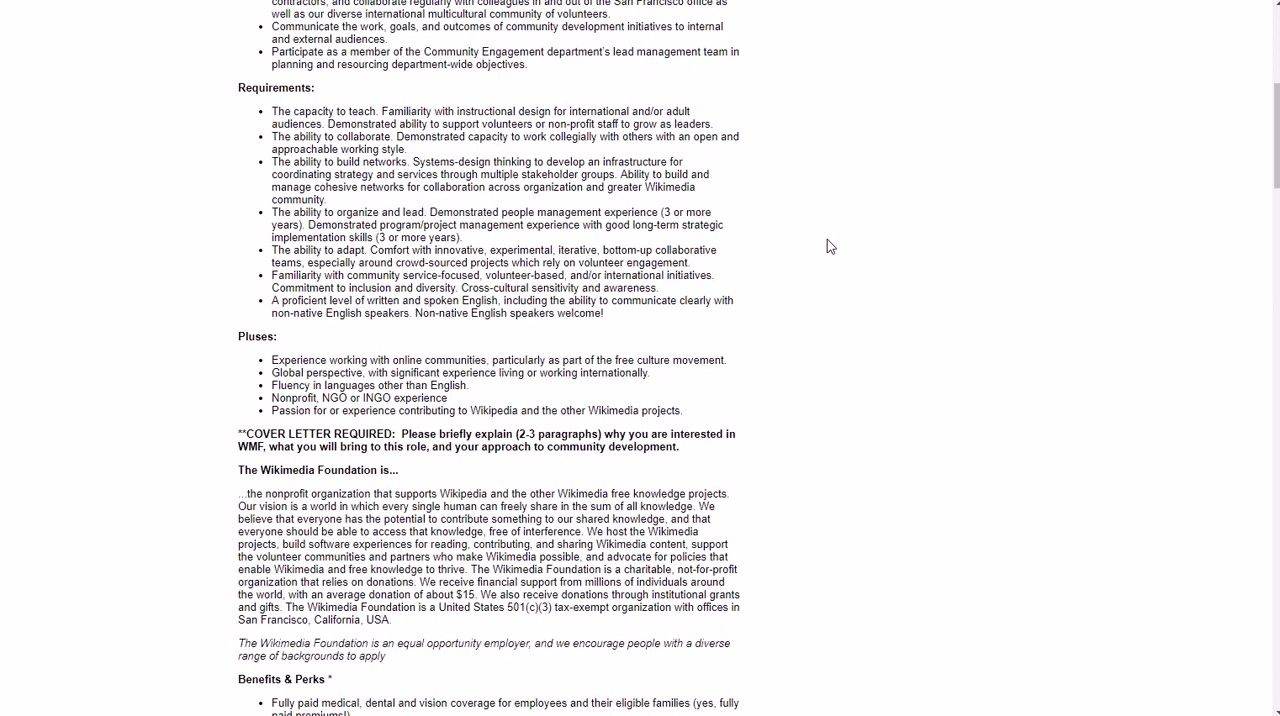
scroll("down", 3)
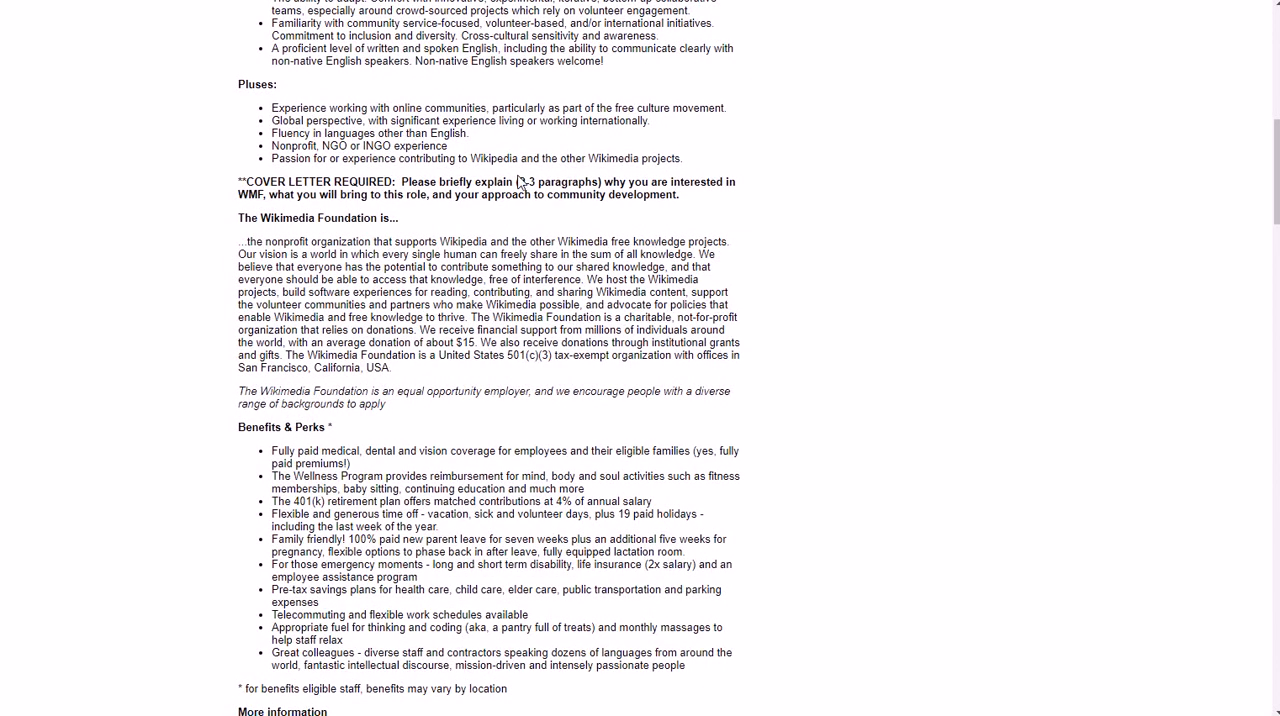
mouse_move(560, 216)
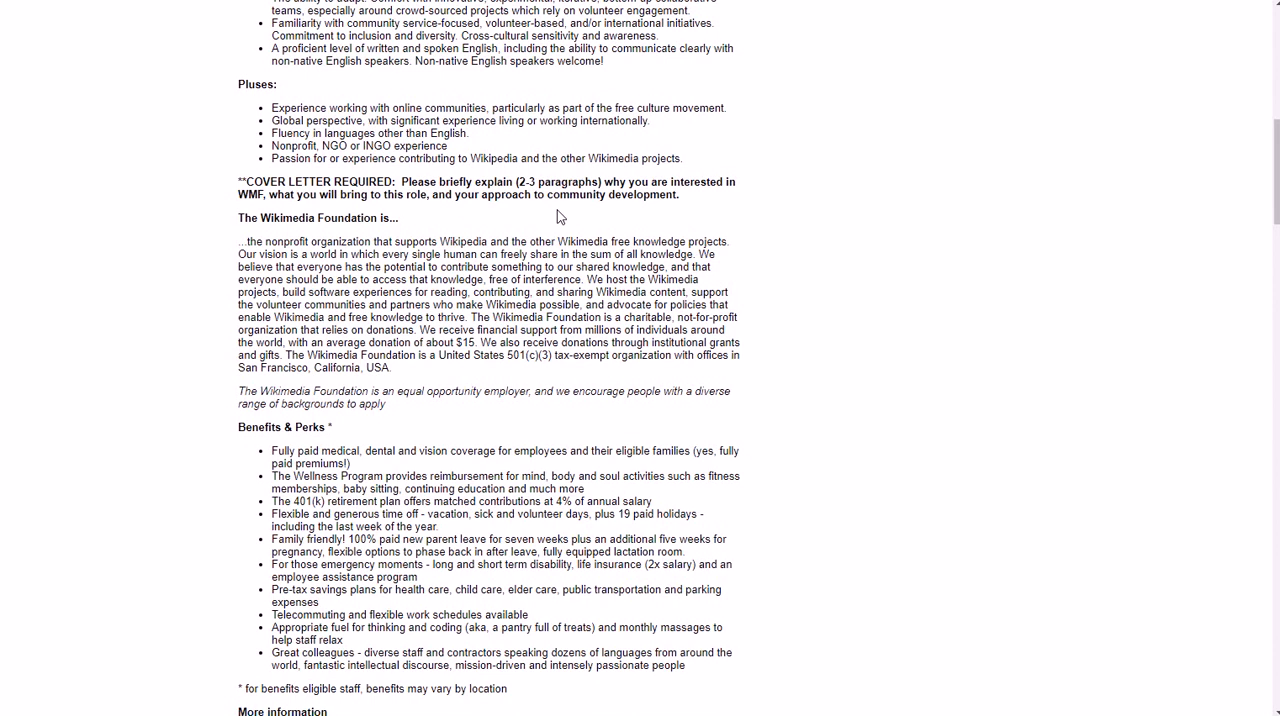
Scroll past Benefits & Perks and More information to the Apply for this Job form.
scroll("down", 3)
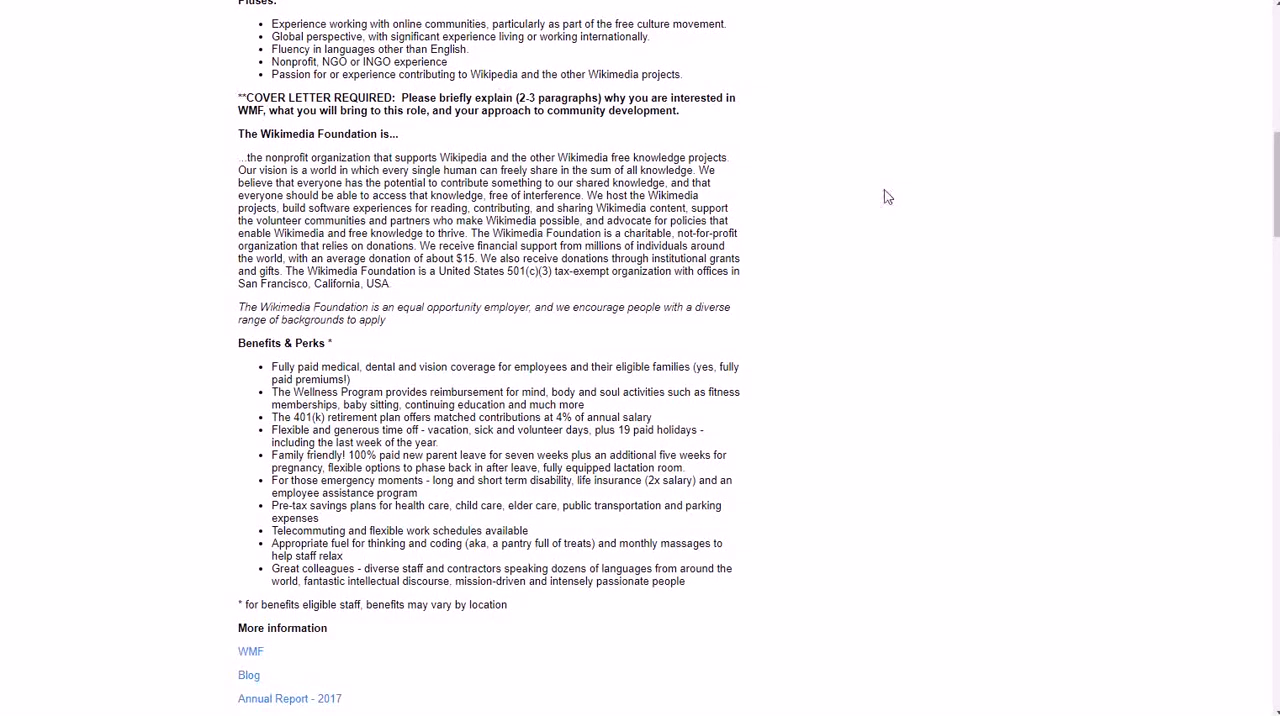
scroll("down", 3)
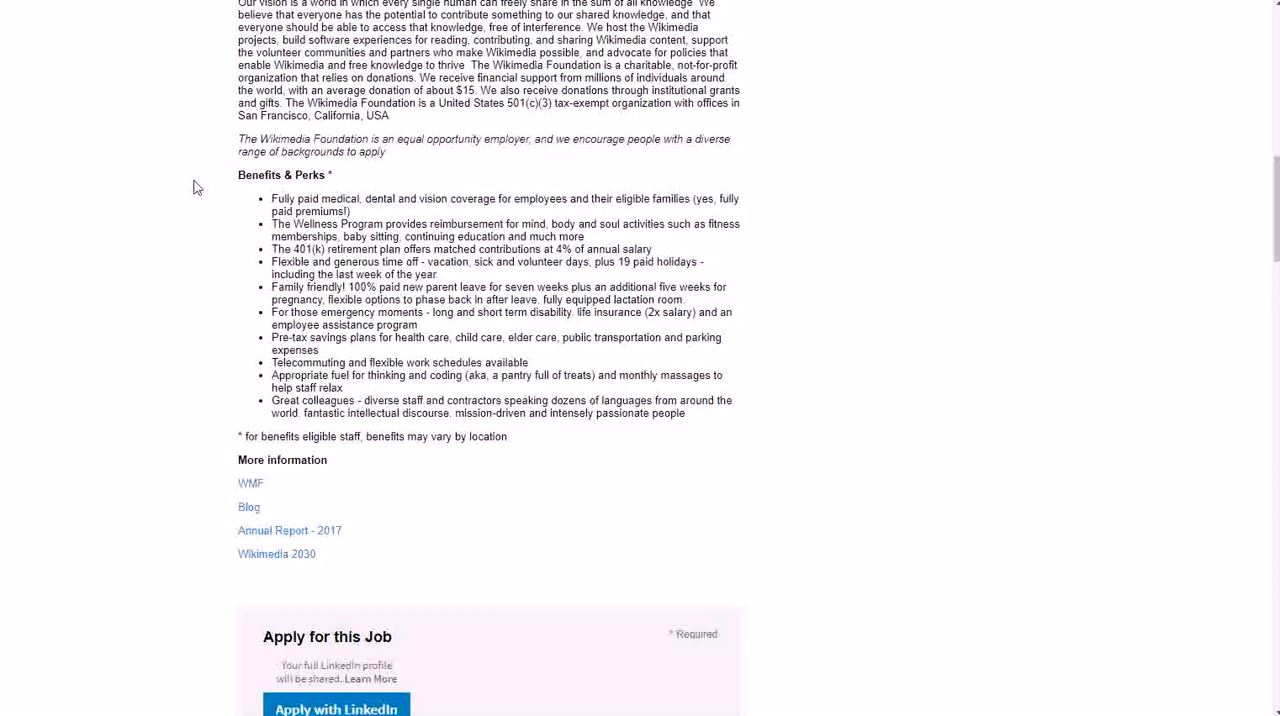
scroll("down", 3)
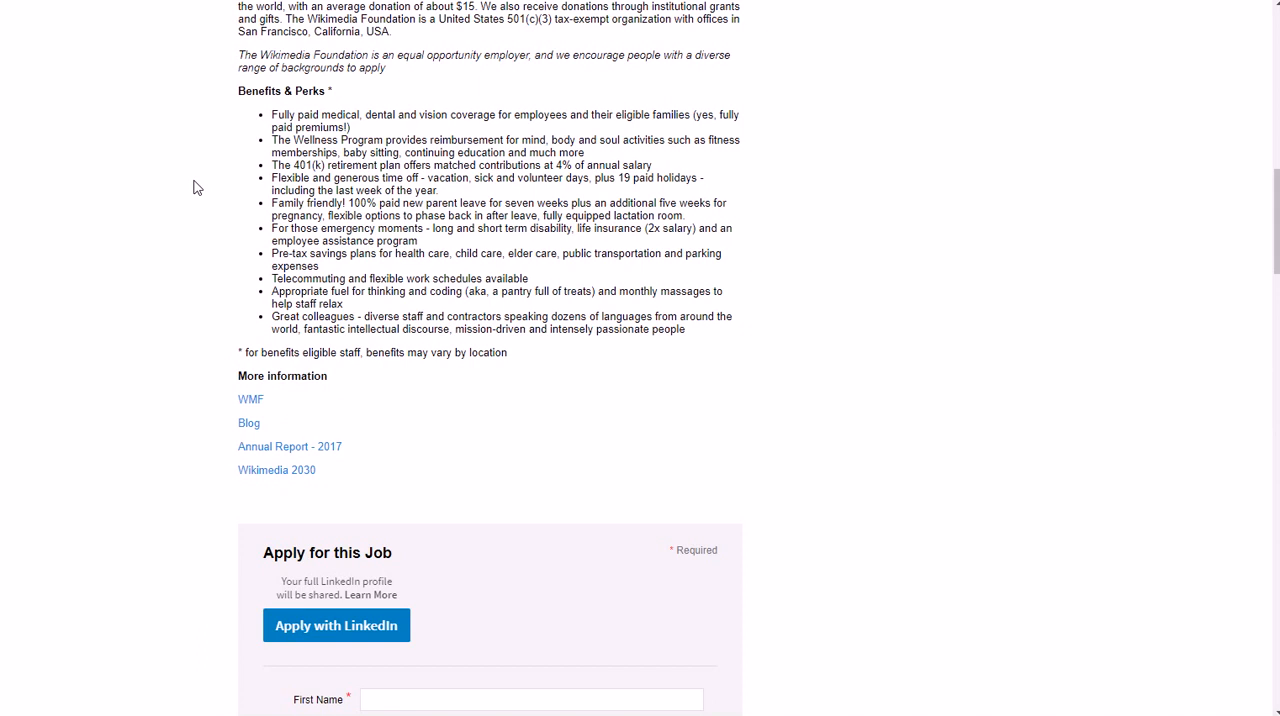
mouse_move(185, 166)
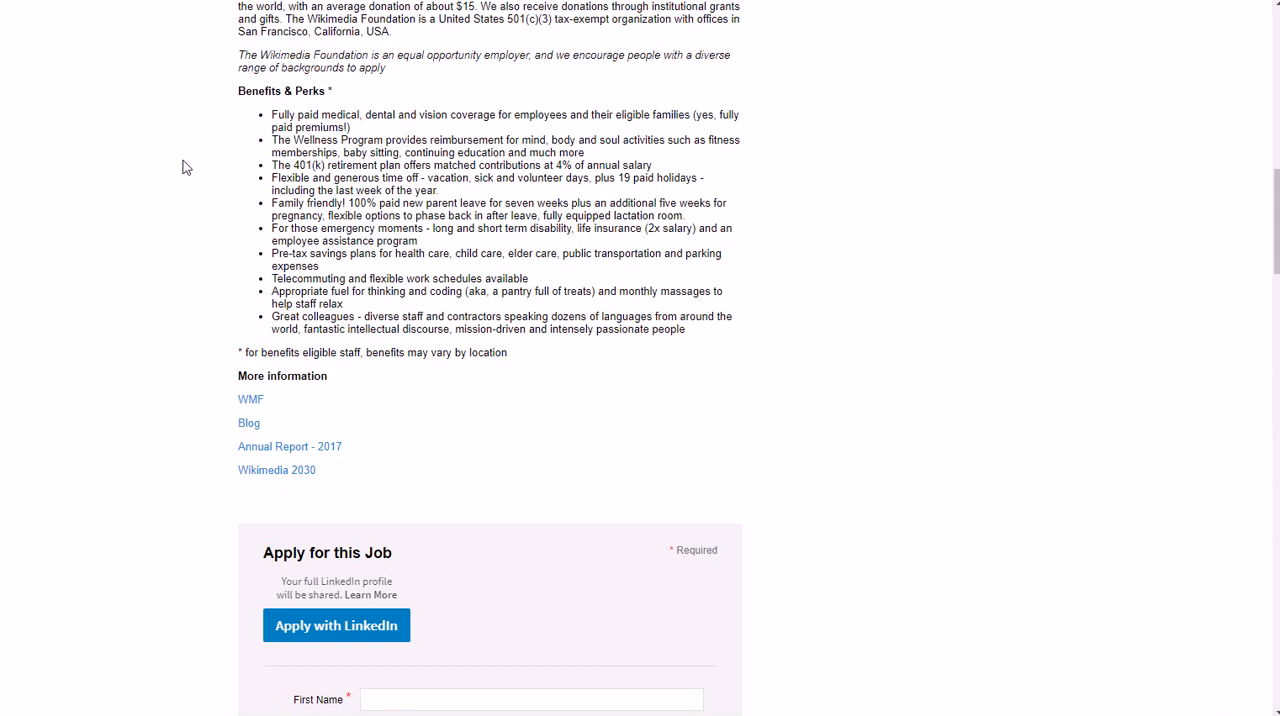
mouse_move(185, 94)
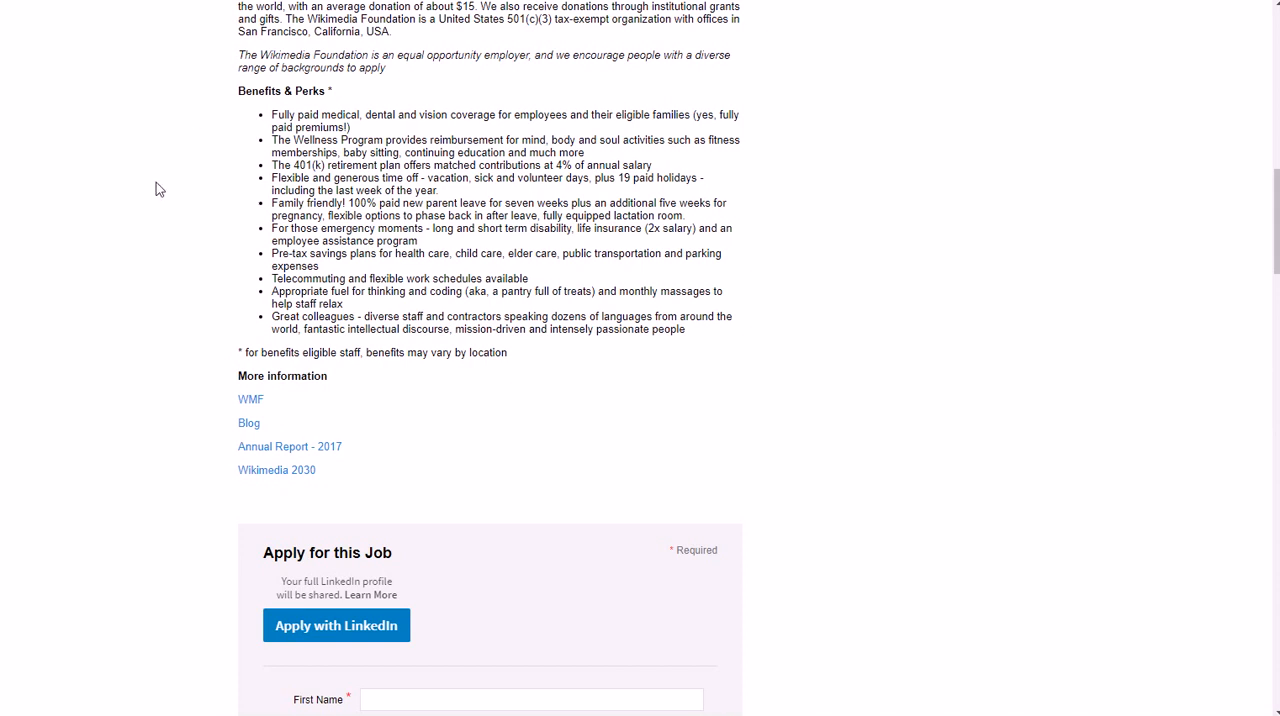
mouse_move(137, 192)
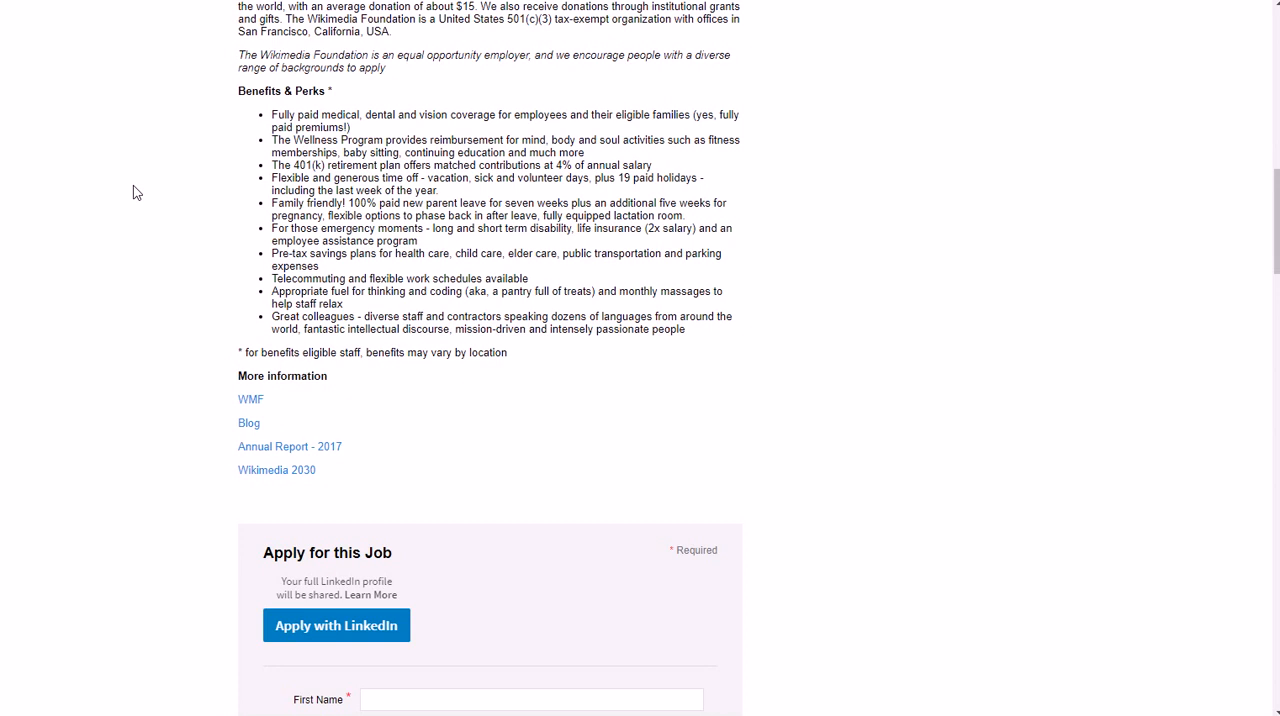
mouse_move(150, 194)
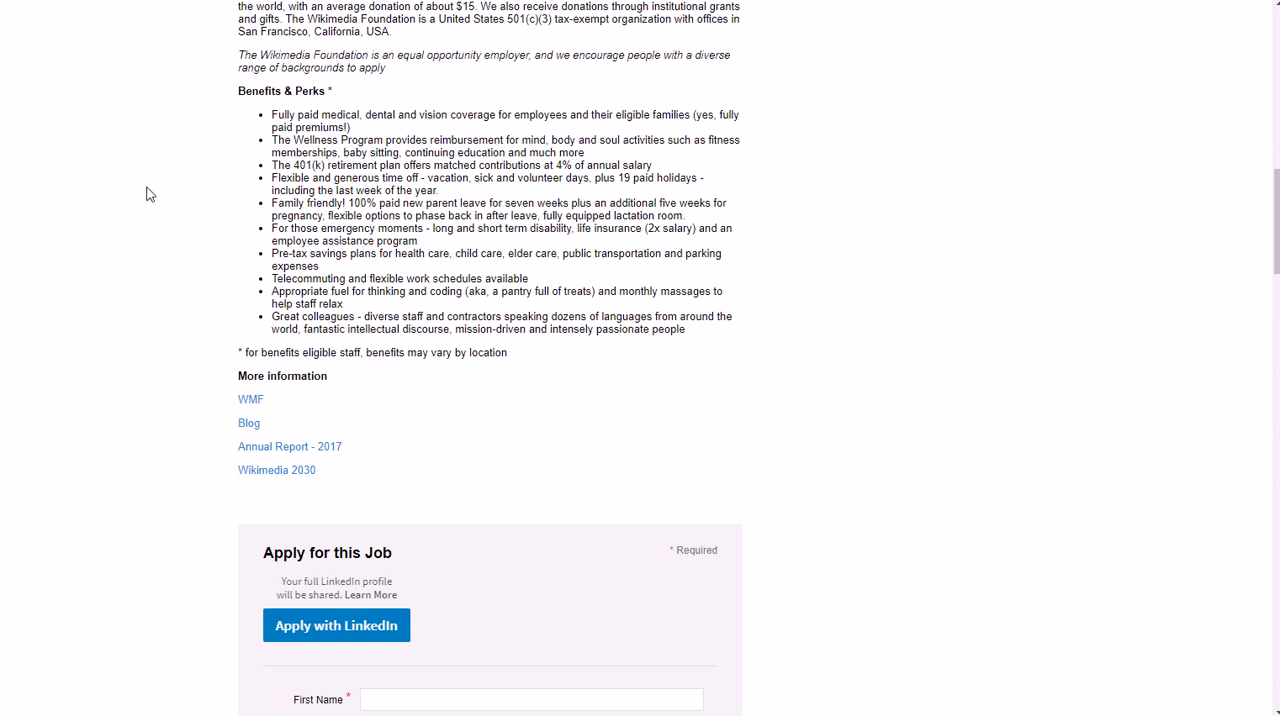
mouse_move(256, 261)
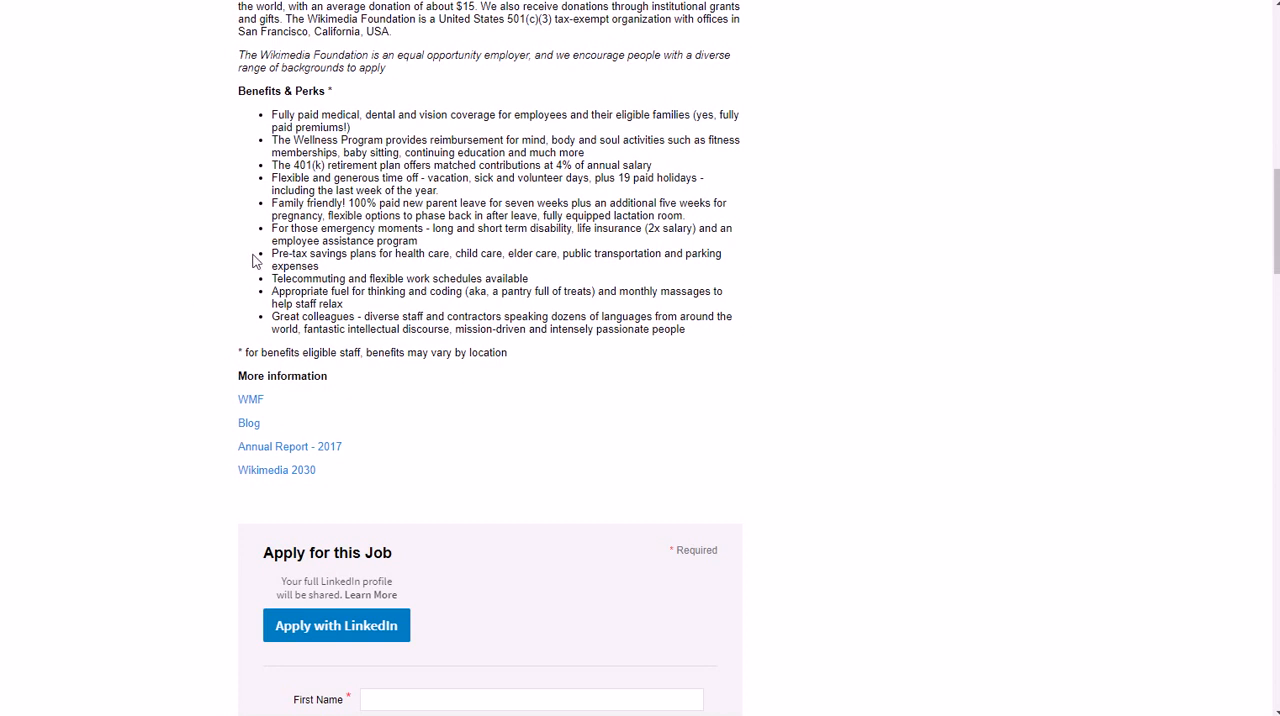
mouse_move(250, 260)
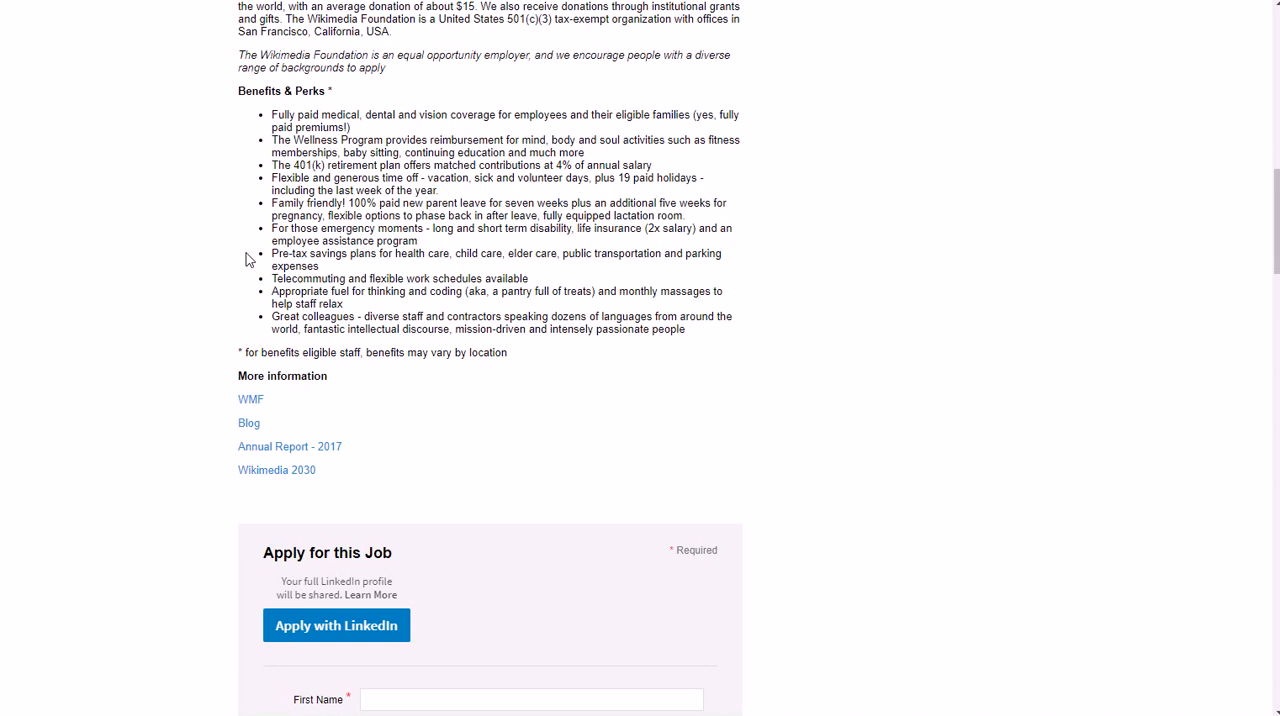
mouse_move(243, 301)
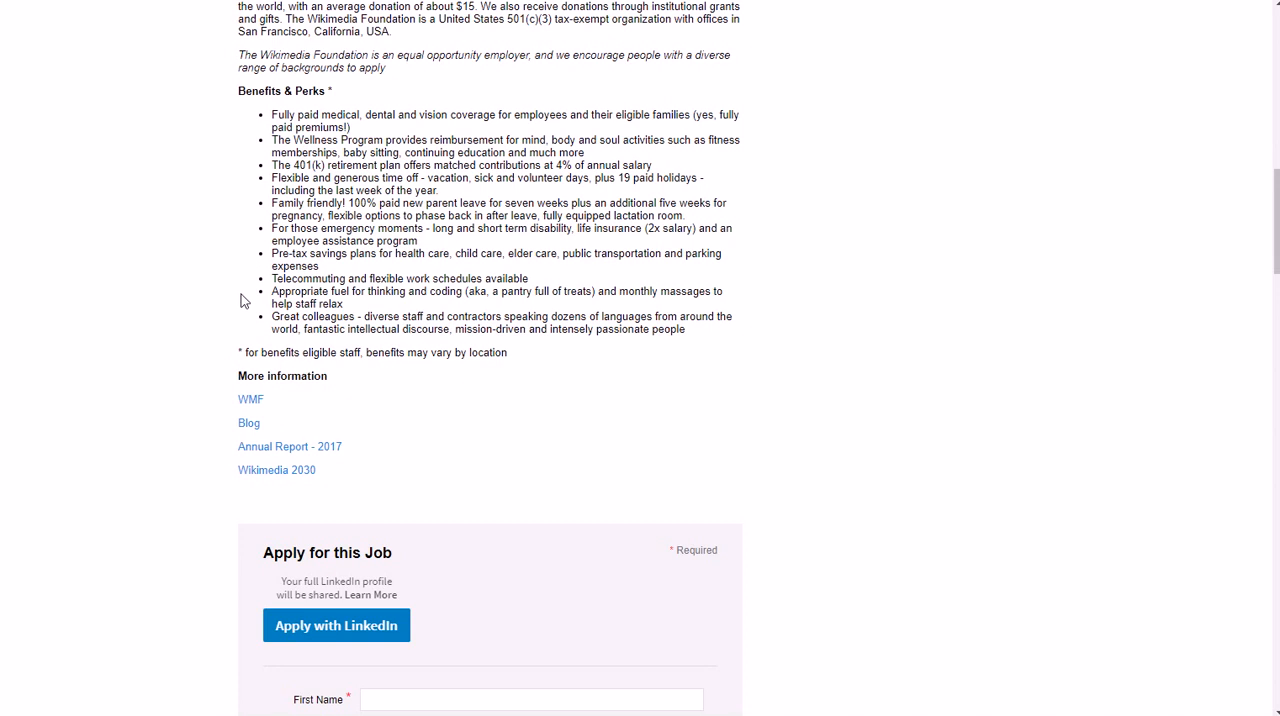
scroll("down", 3)
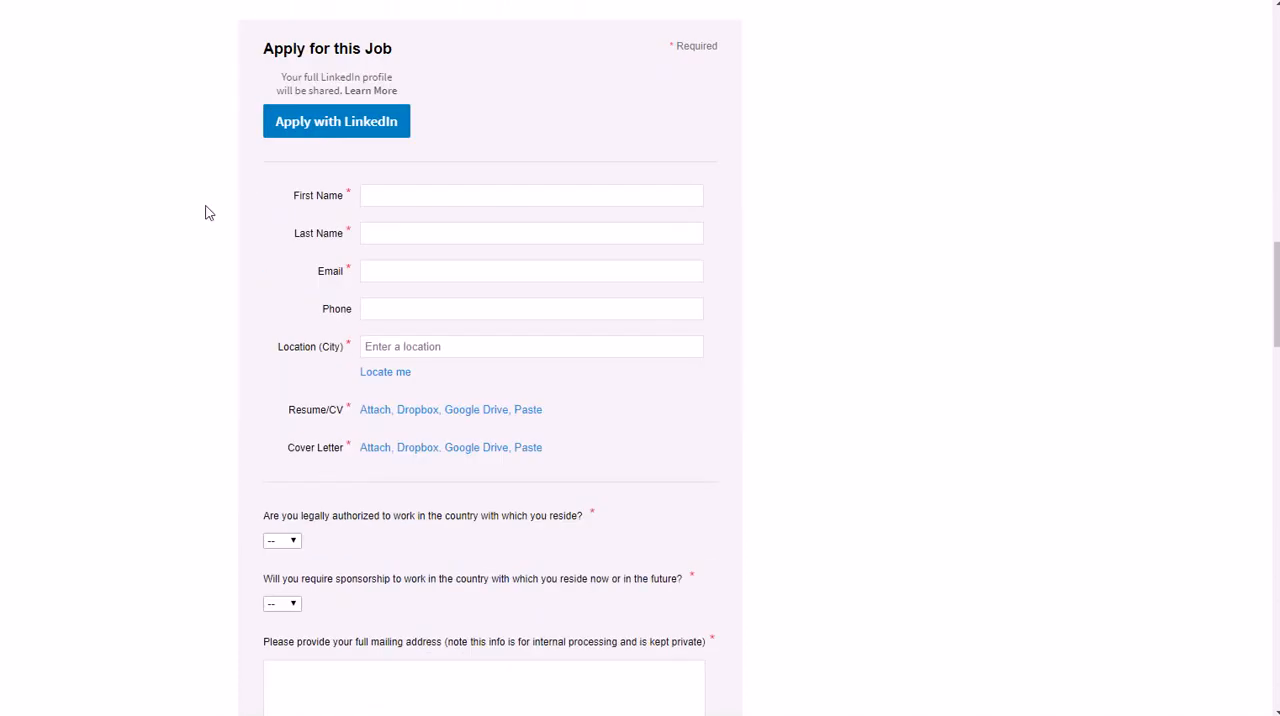
scroll("down", 3)
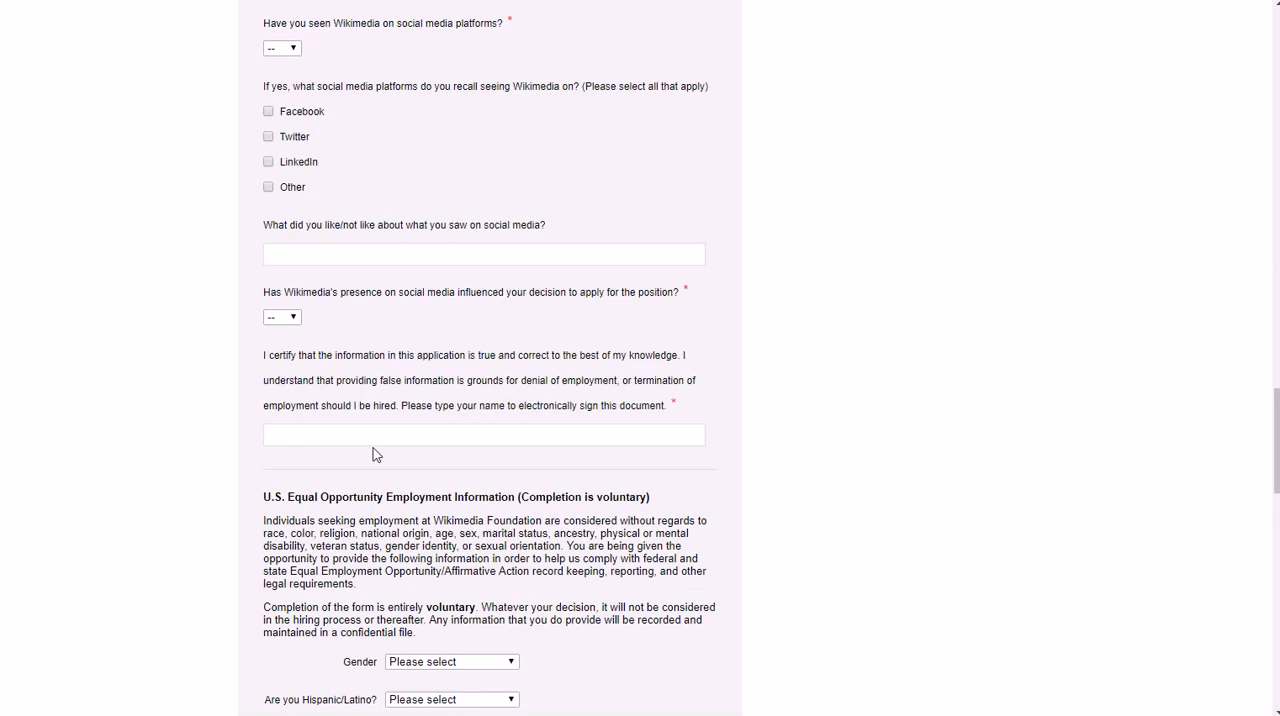
scroll("down", 3)
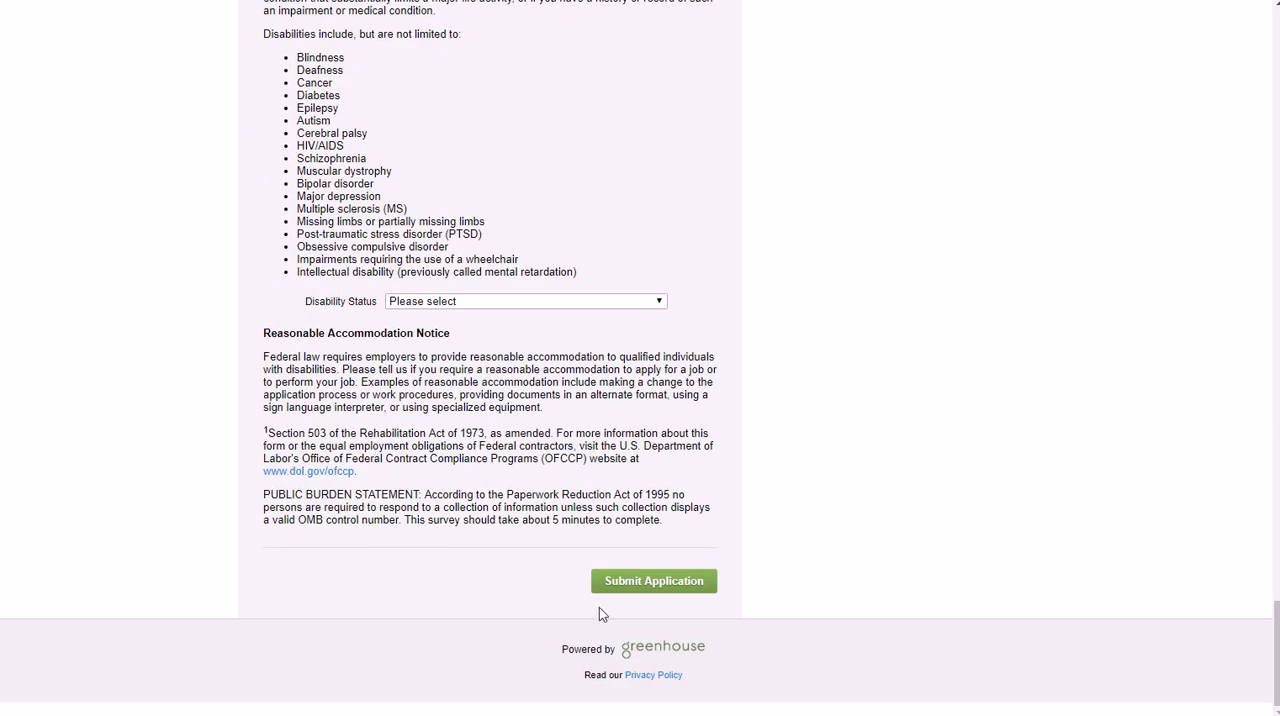
mouse_move(484, 558)
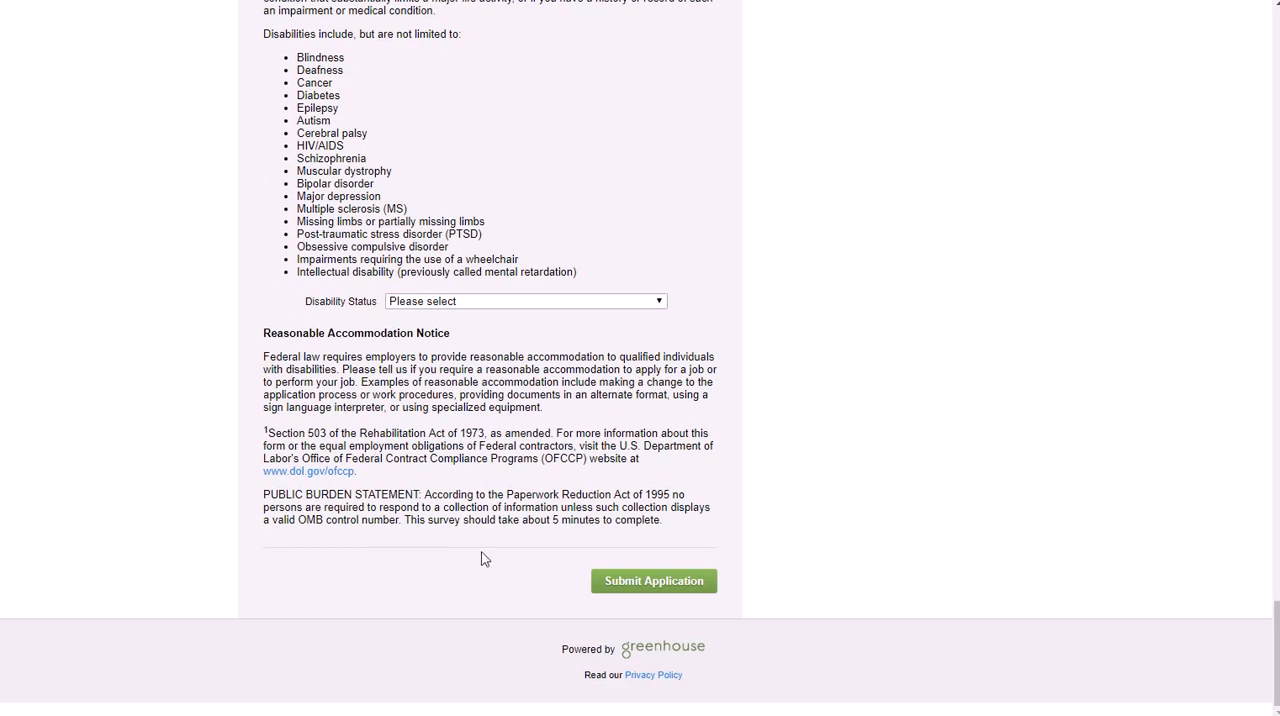
scroll("up", 3)
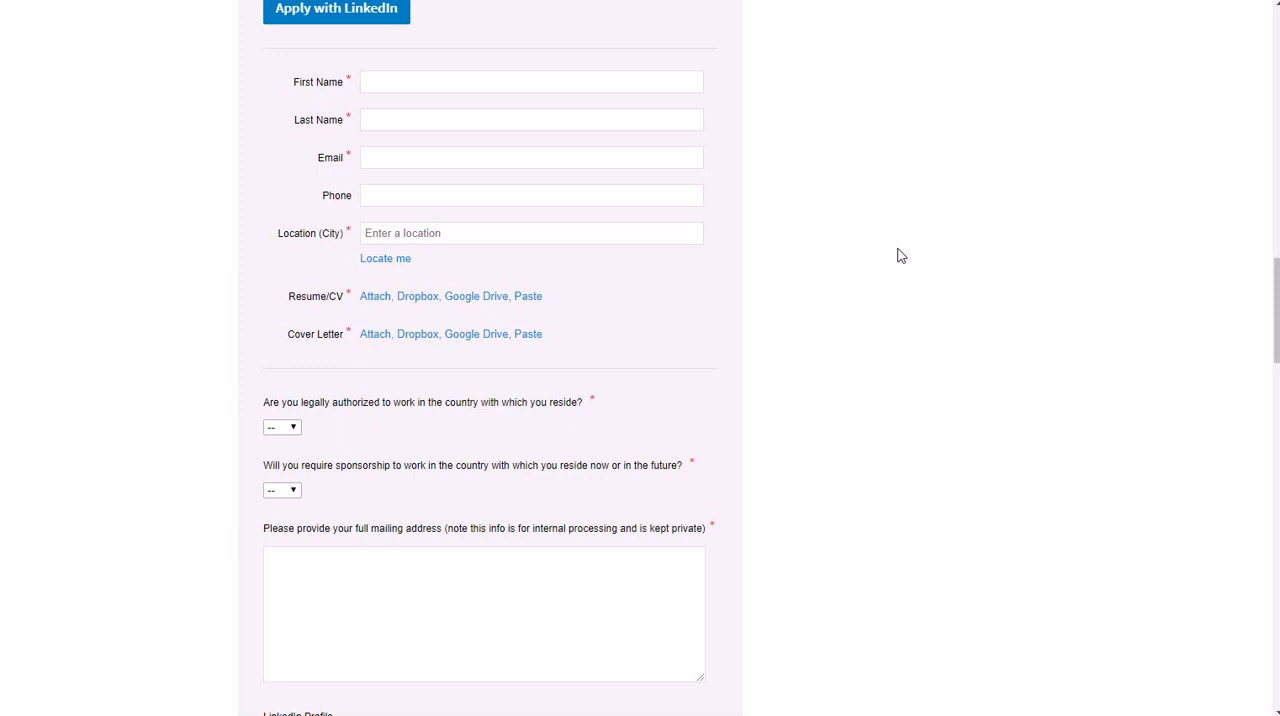
scroll("up", 3)
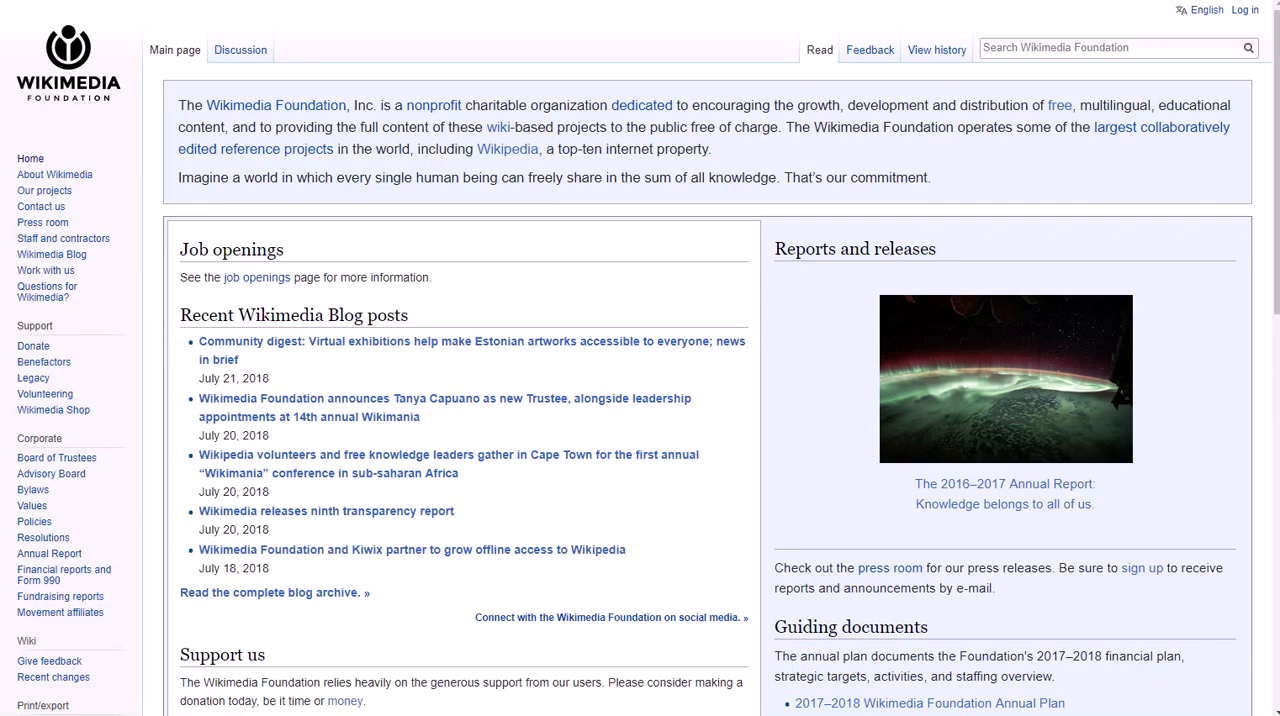
mouse_move(256, 277)
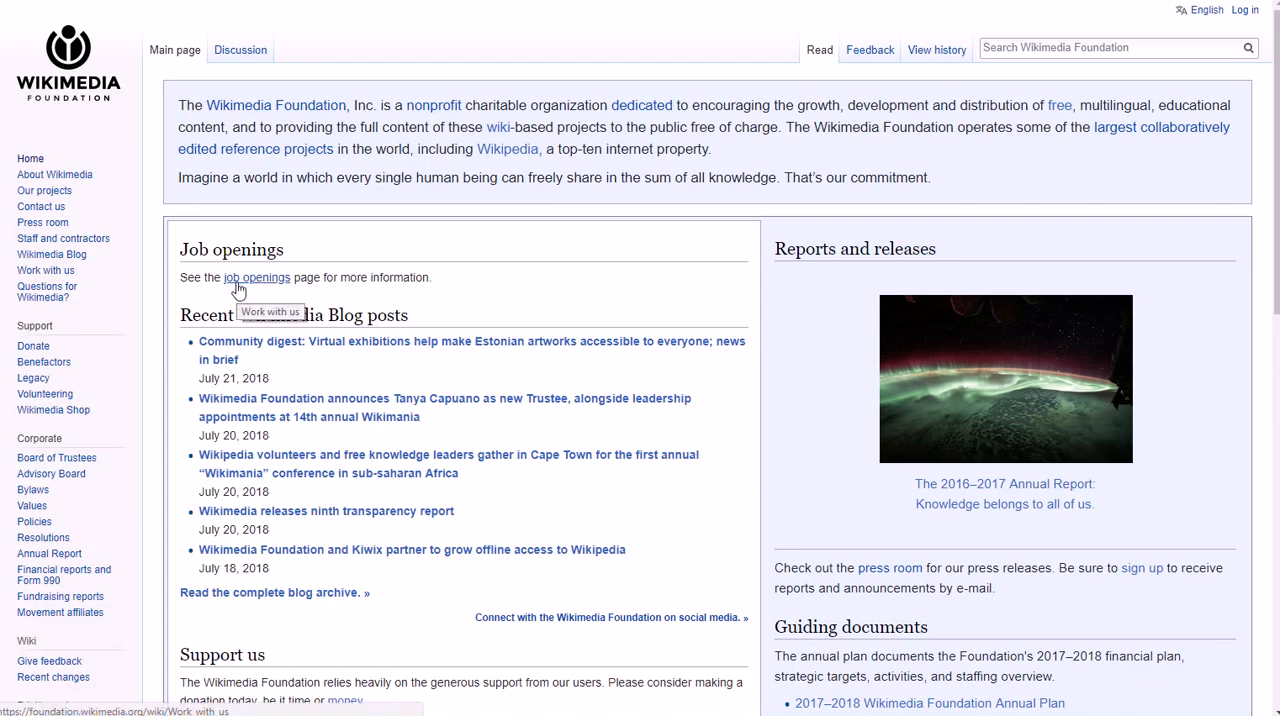
mouse_move(257, 278)
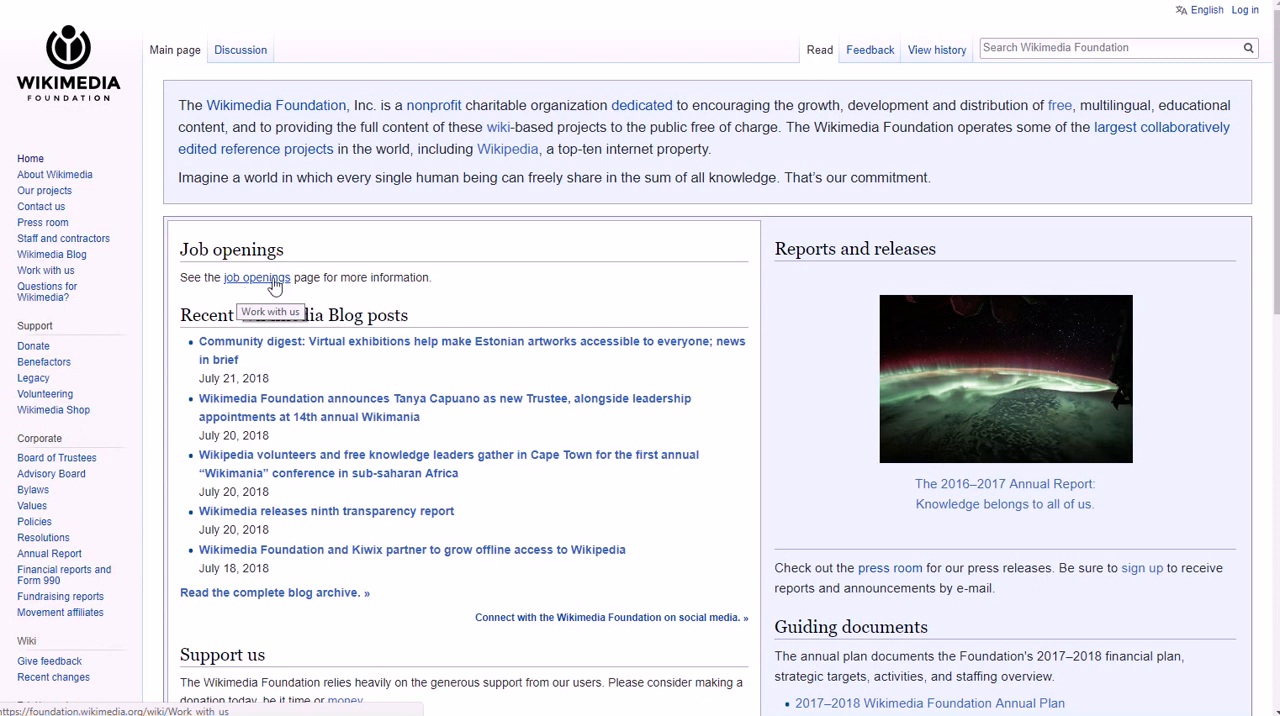
mouse_move(246, 288)
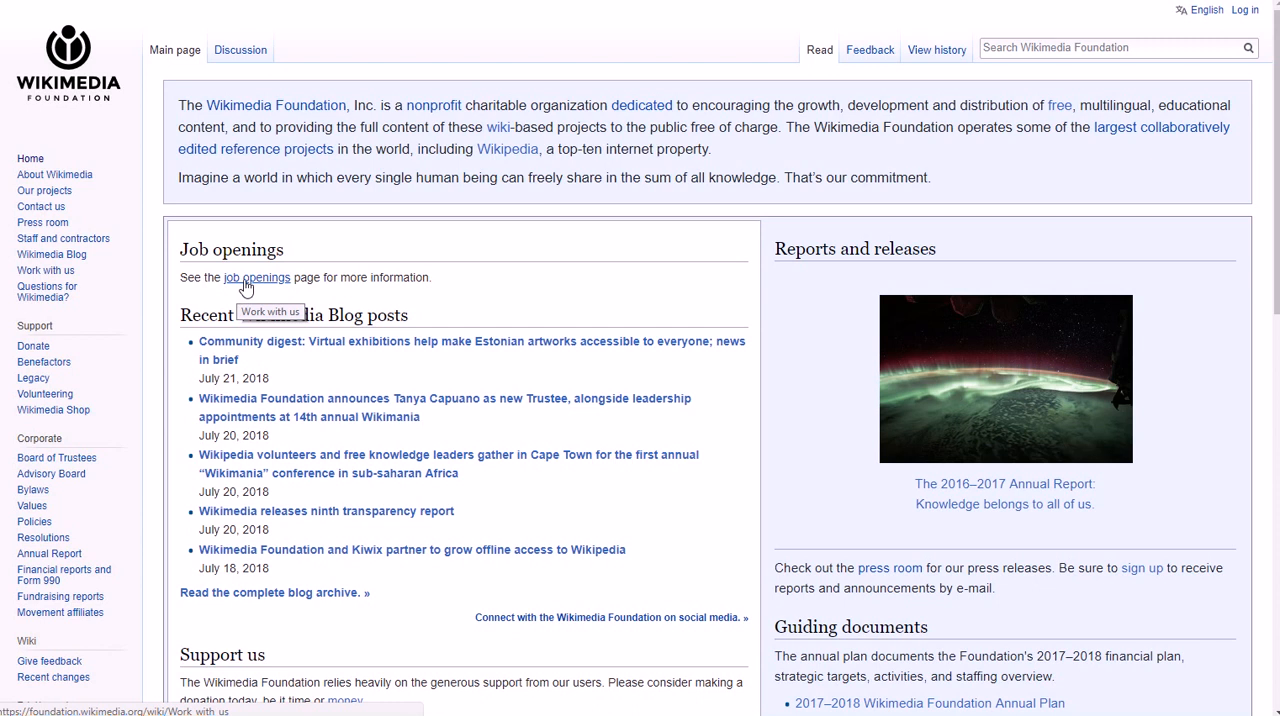
mouse_move(267, 287)
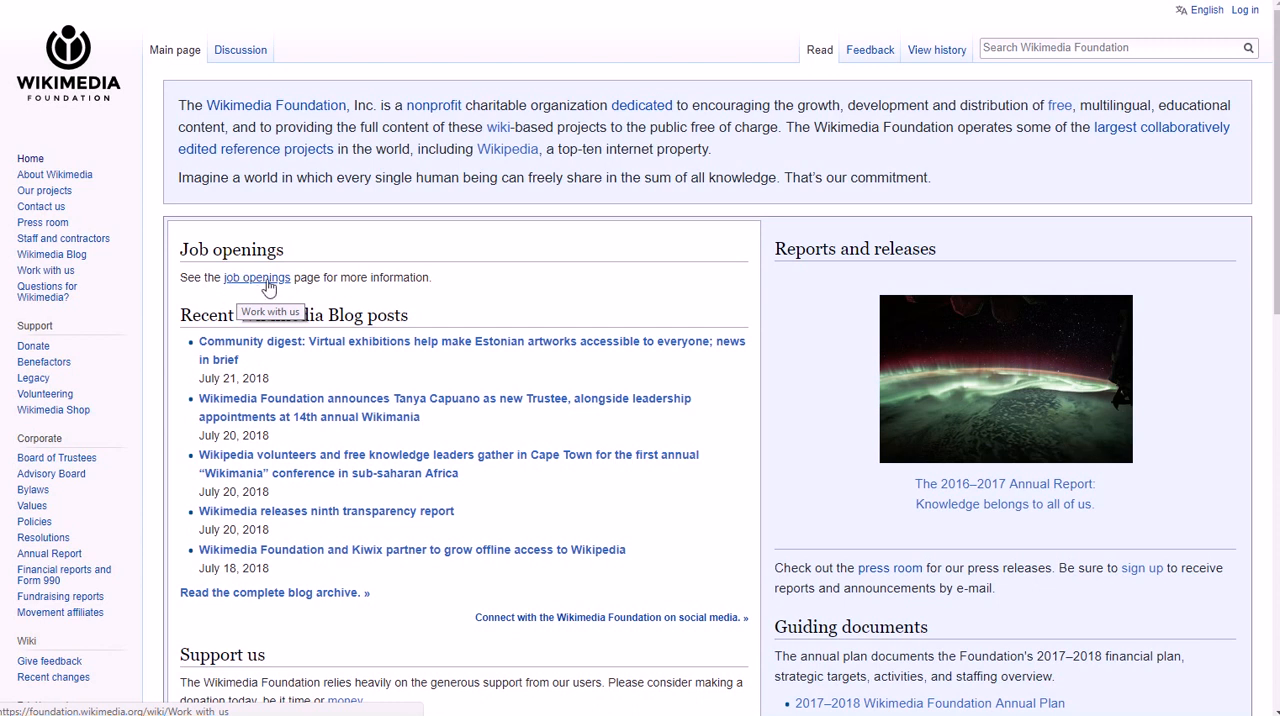
mouse_move(257, 277)
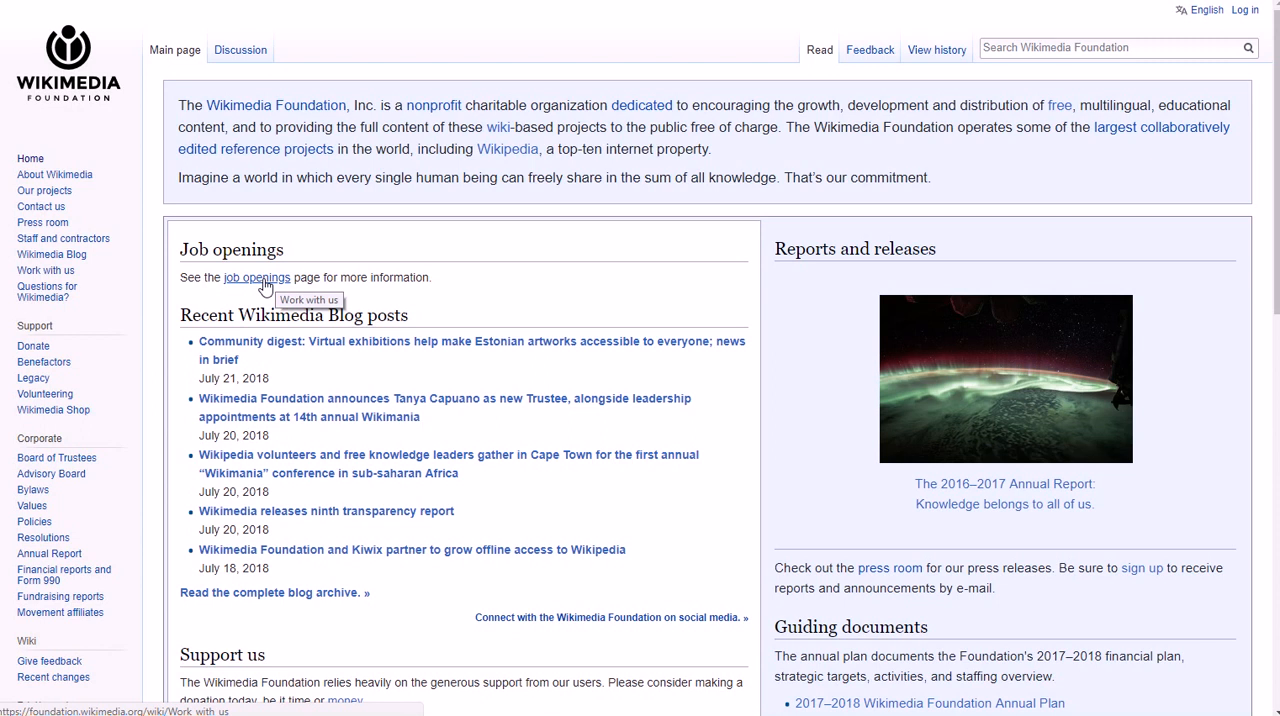
Follow the 'job openings' link in the main page's Job openings section.
left_click(256, 277)
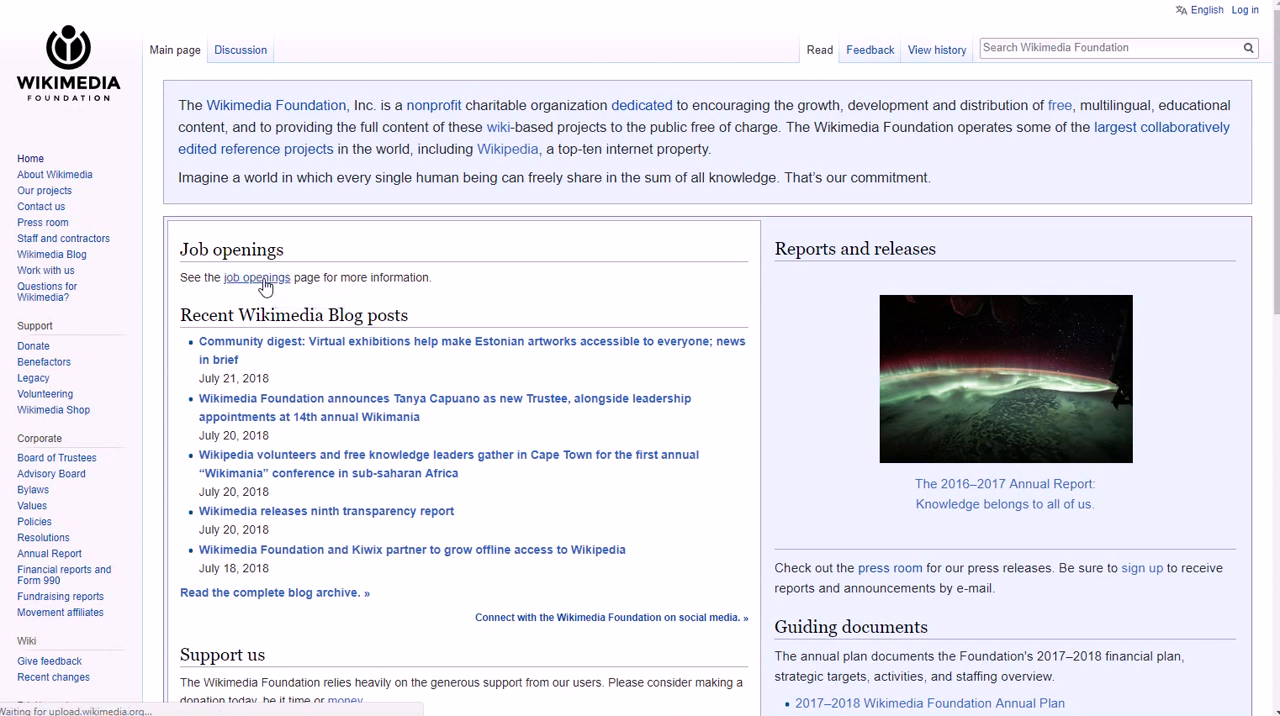
Load the Work with us page and scroll the Wikimedia Careers positions by department.
left_click(256, 277)
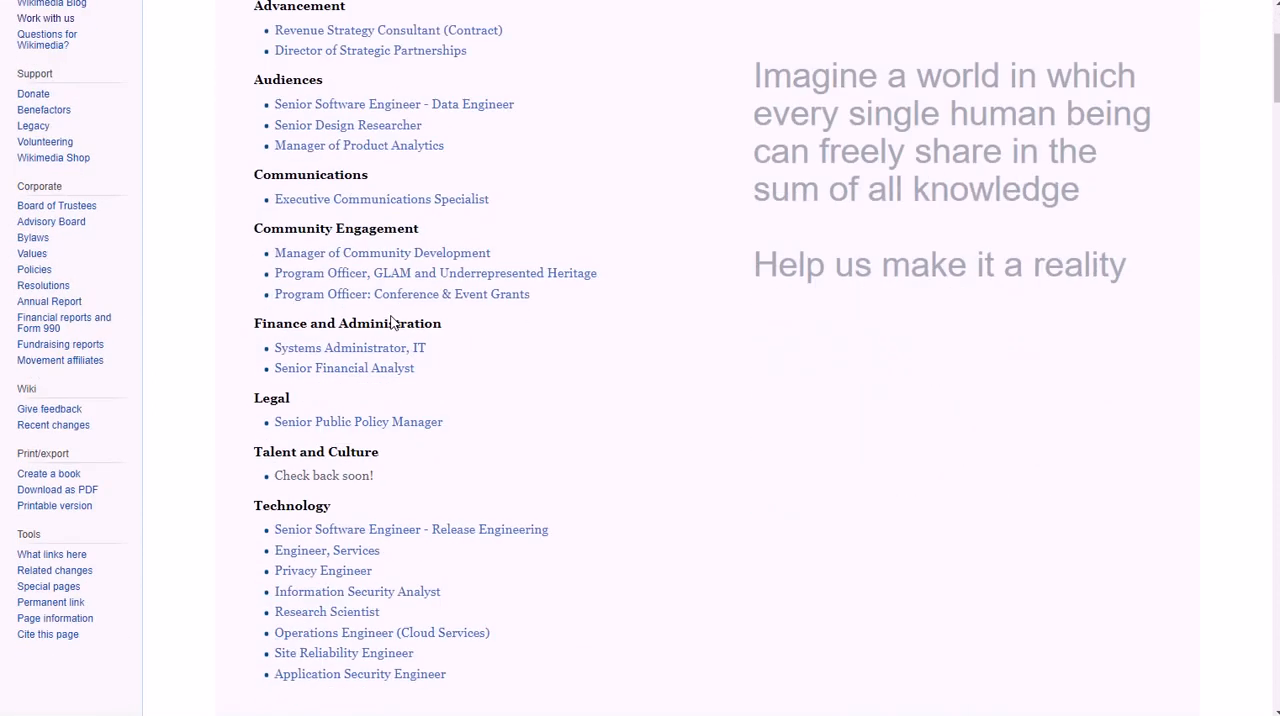
scroll("down", 3)
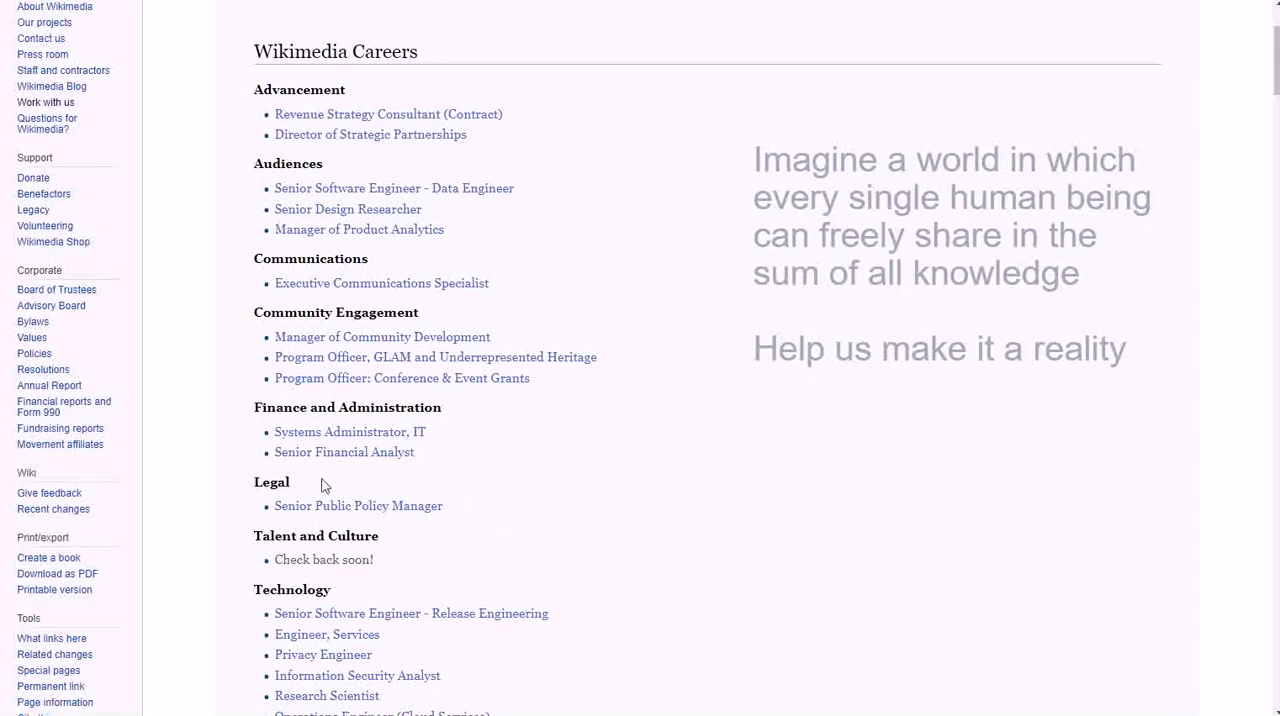
scroll("up", 3)
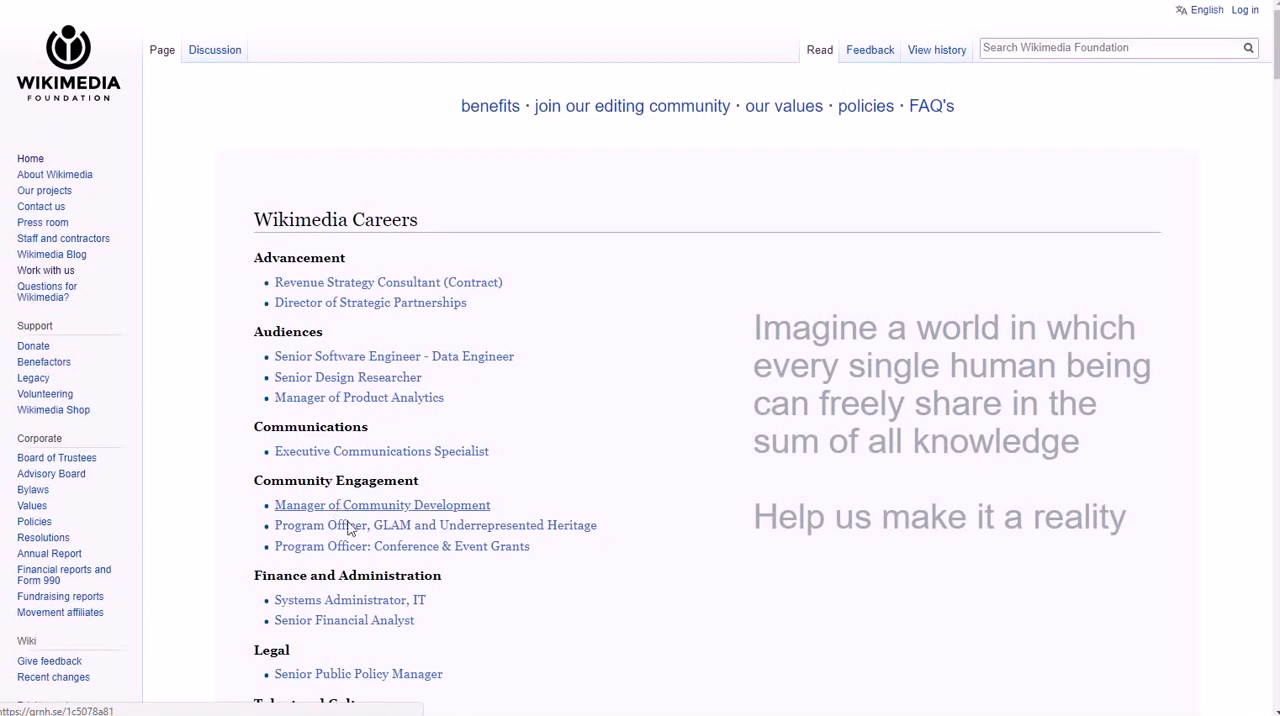
mouse_move(362, 390)
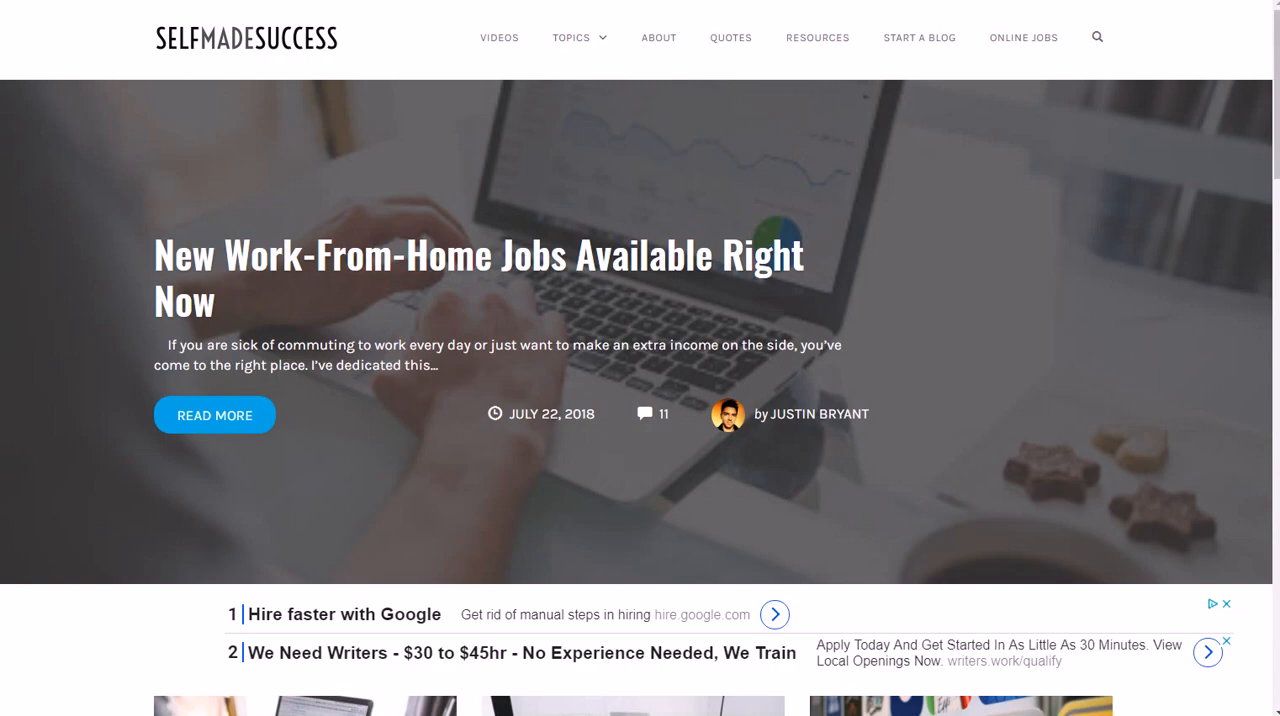
mouse_move(1097, 38)
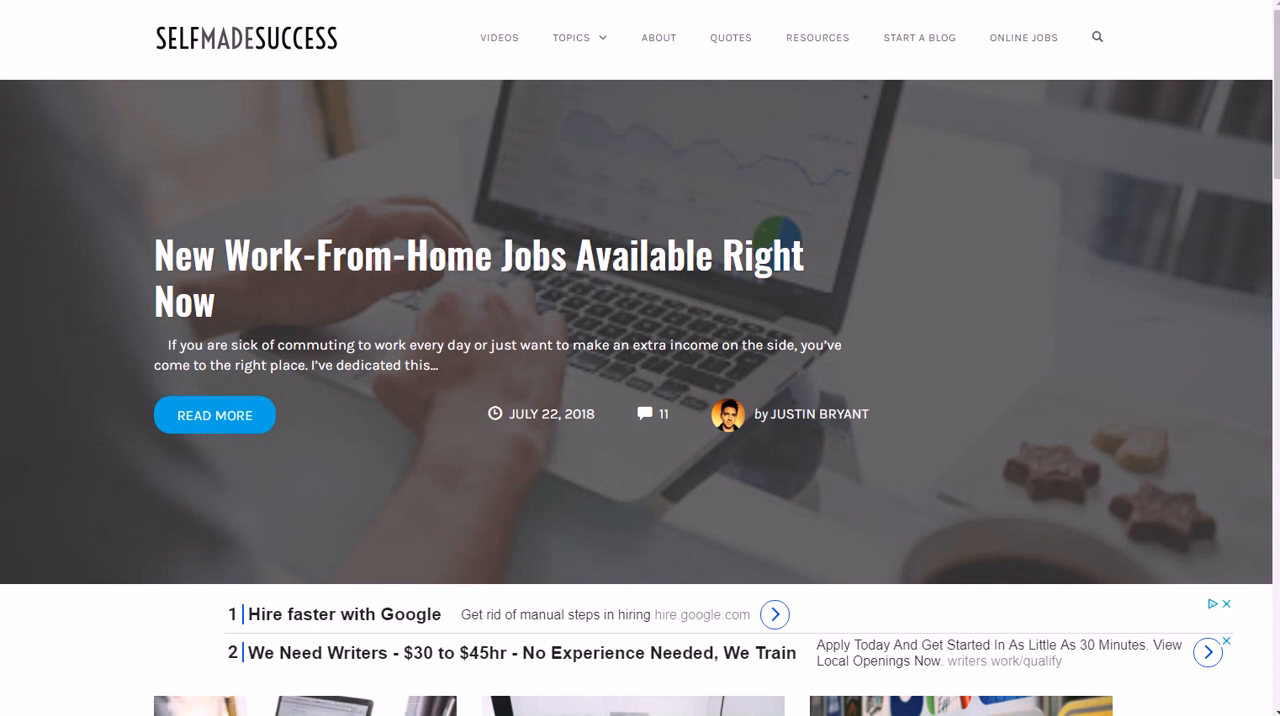
mouse_move(956, 93)
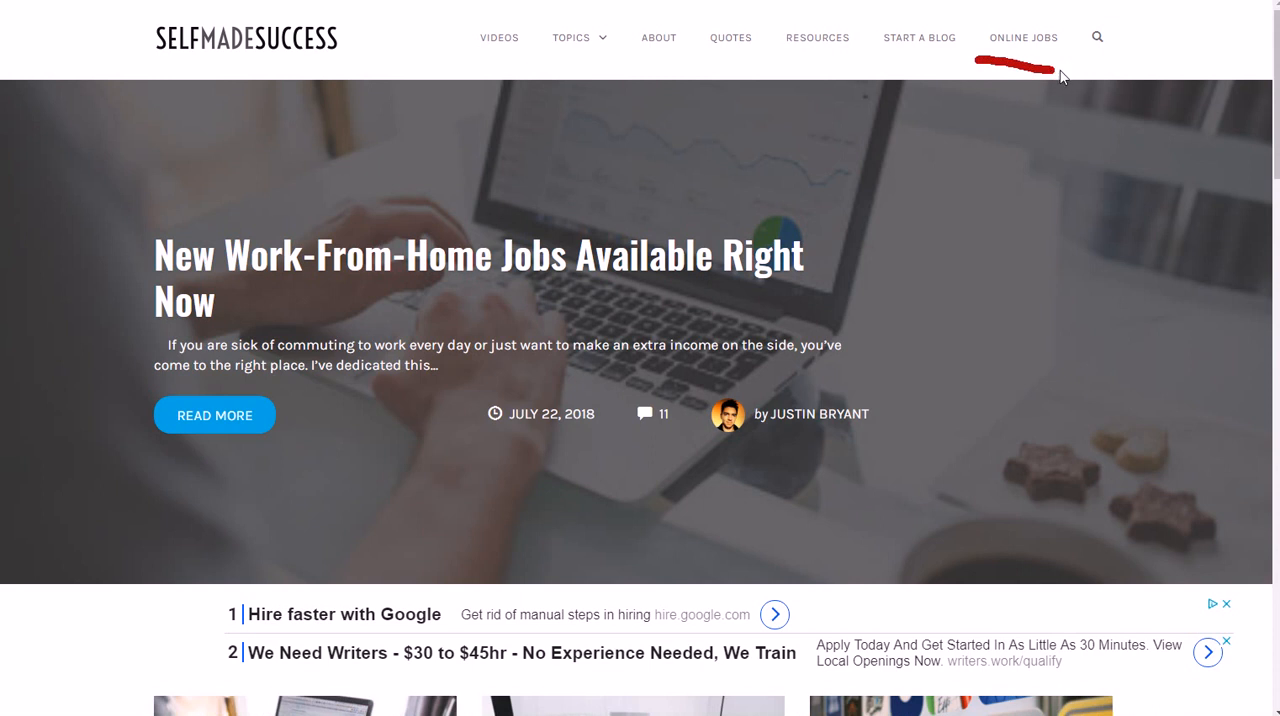
mouse_move(598, 660)
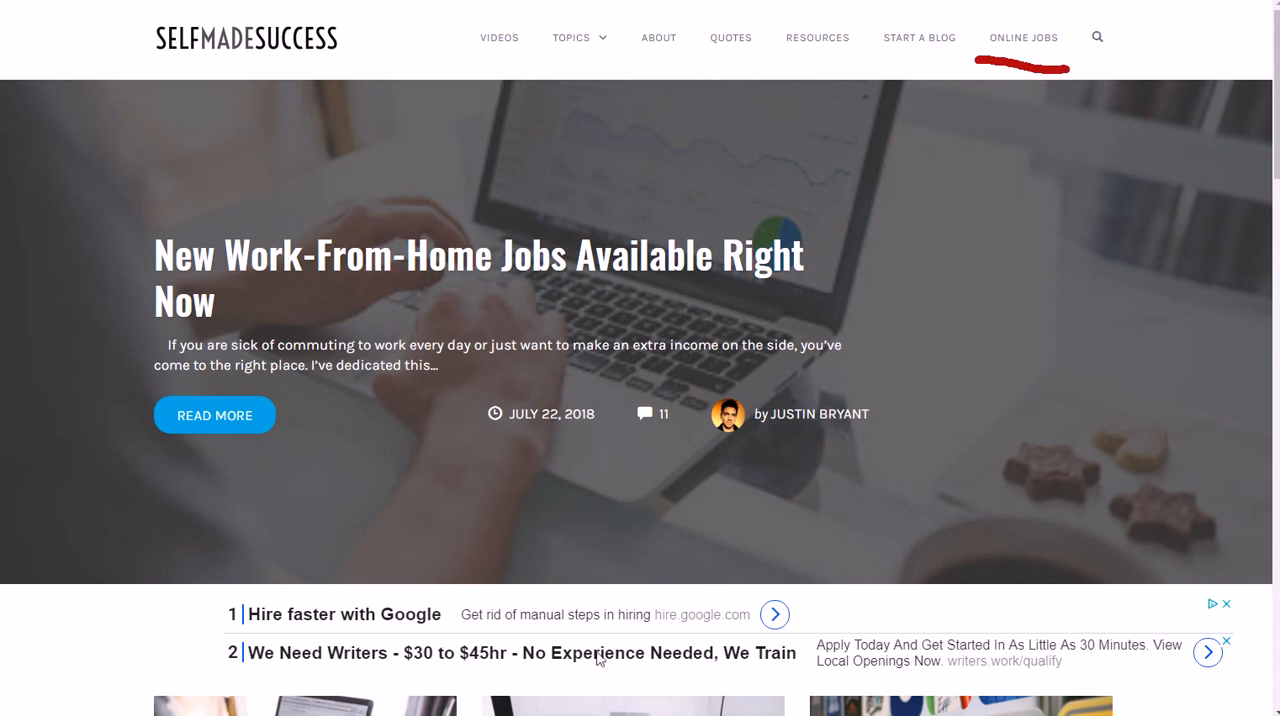
mouse_move(1057, 82)
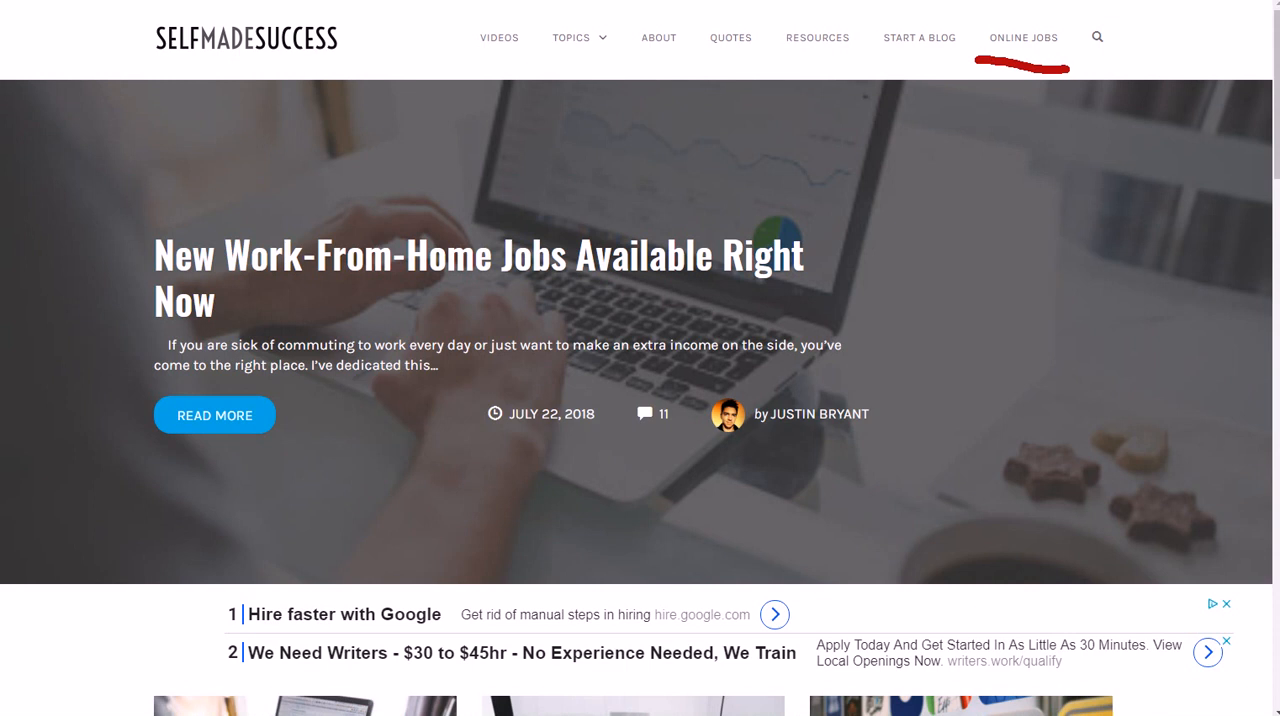
Choose ONLINE JOBS in the SelfMadeSuccess top navigation bar.
left_click(1023, 38)
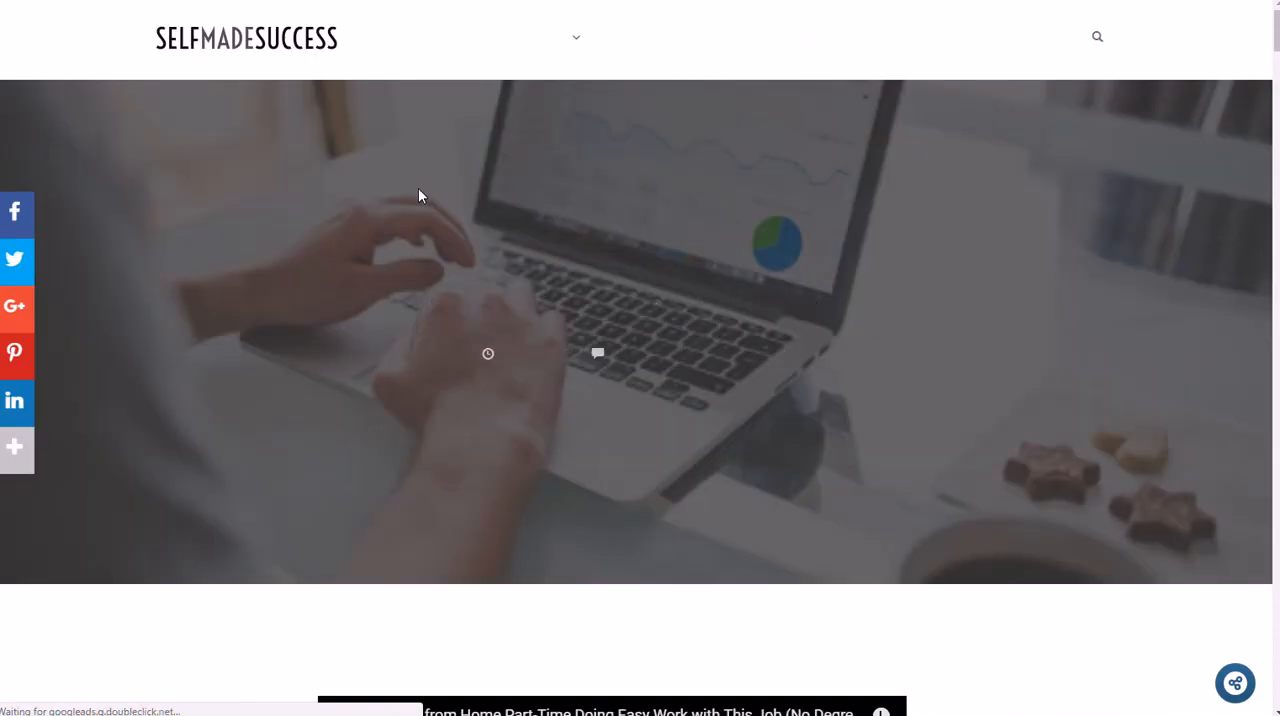
scroll("down", 3)
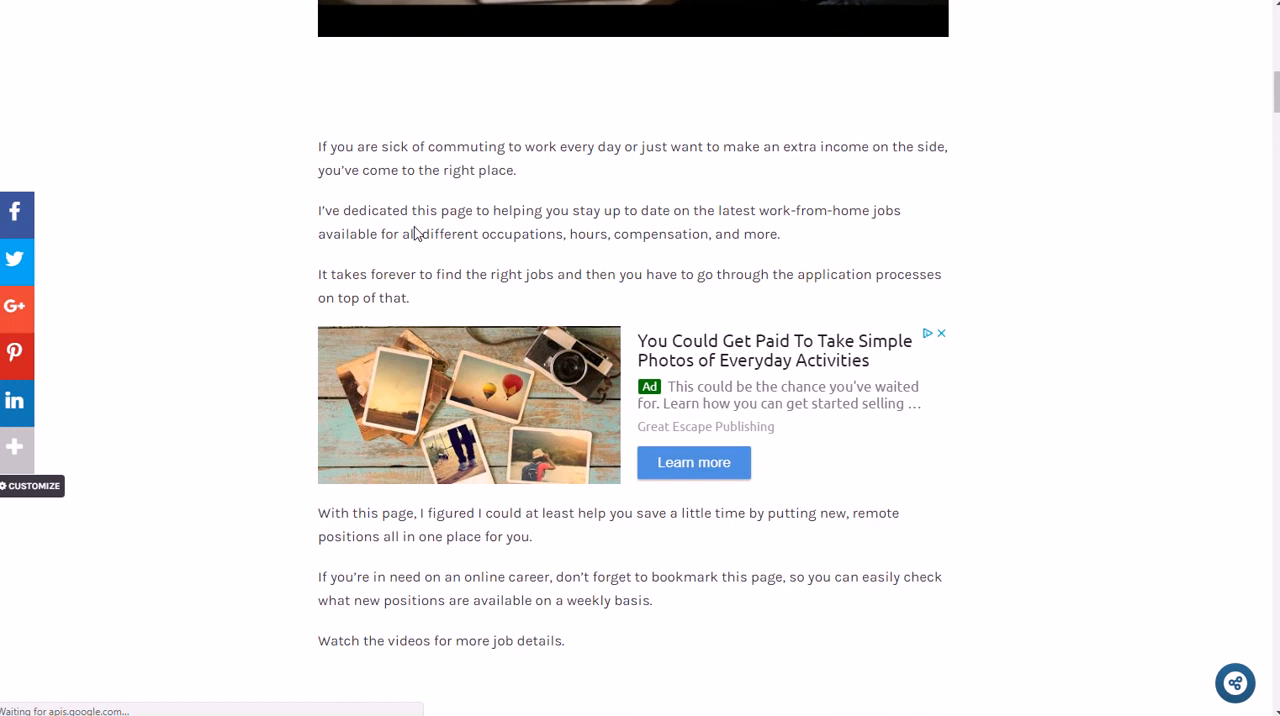
scroll("down", 3)
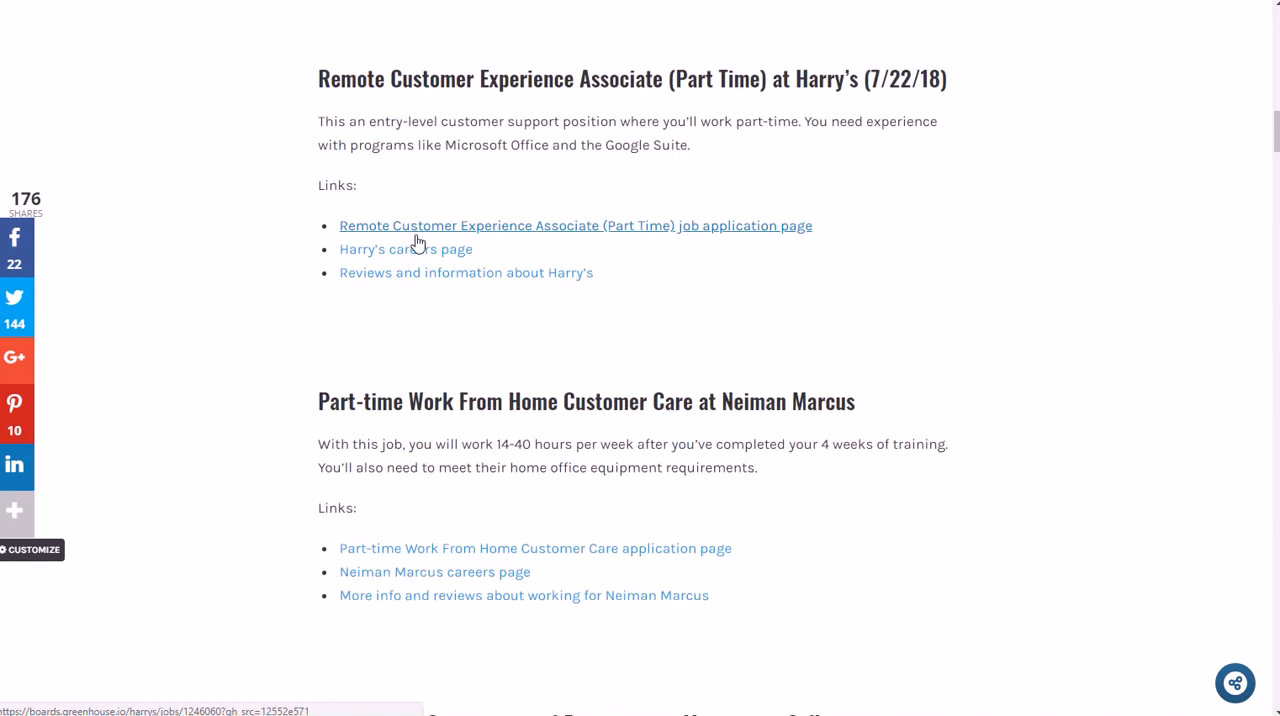
scroll("up", 3)
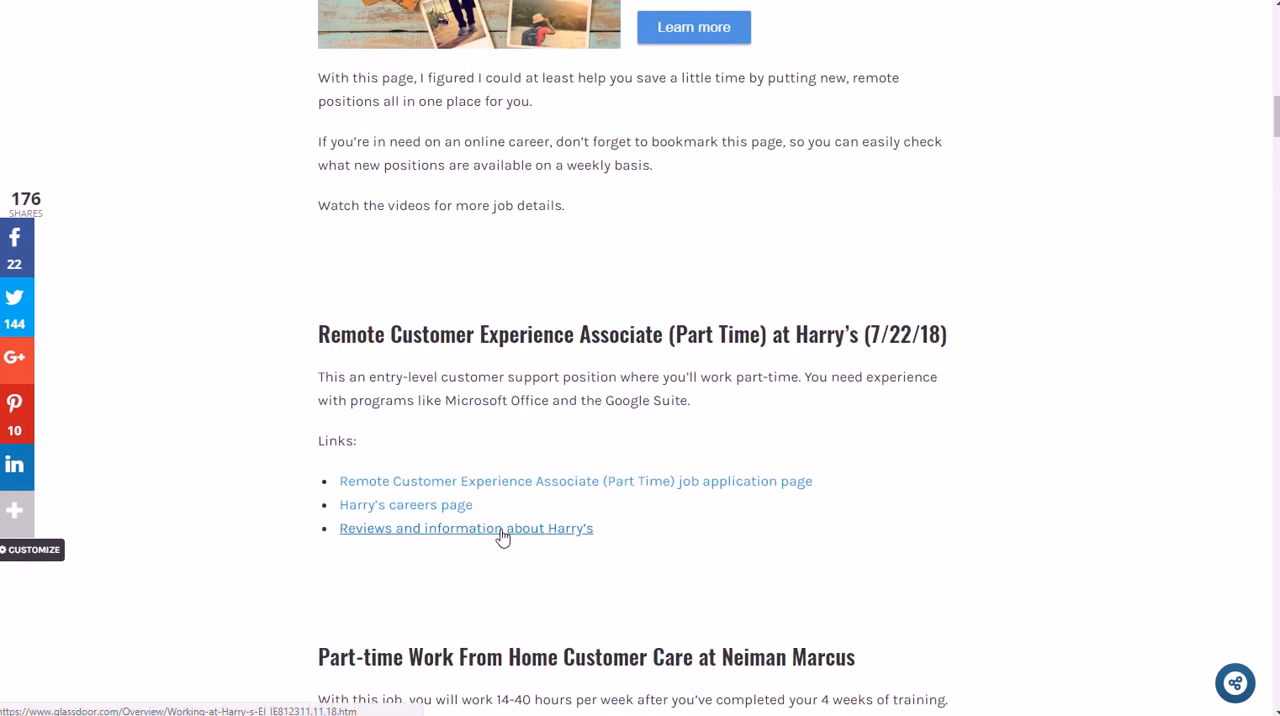
mouse_move(405, 504)
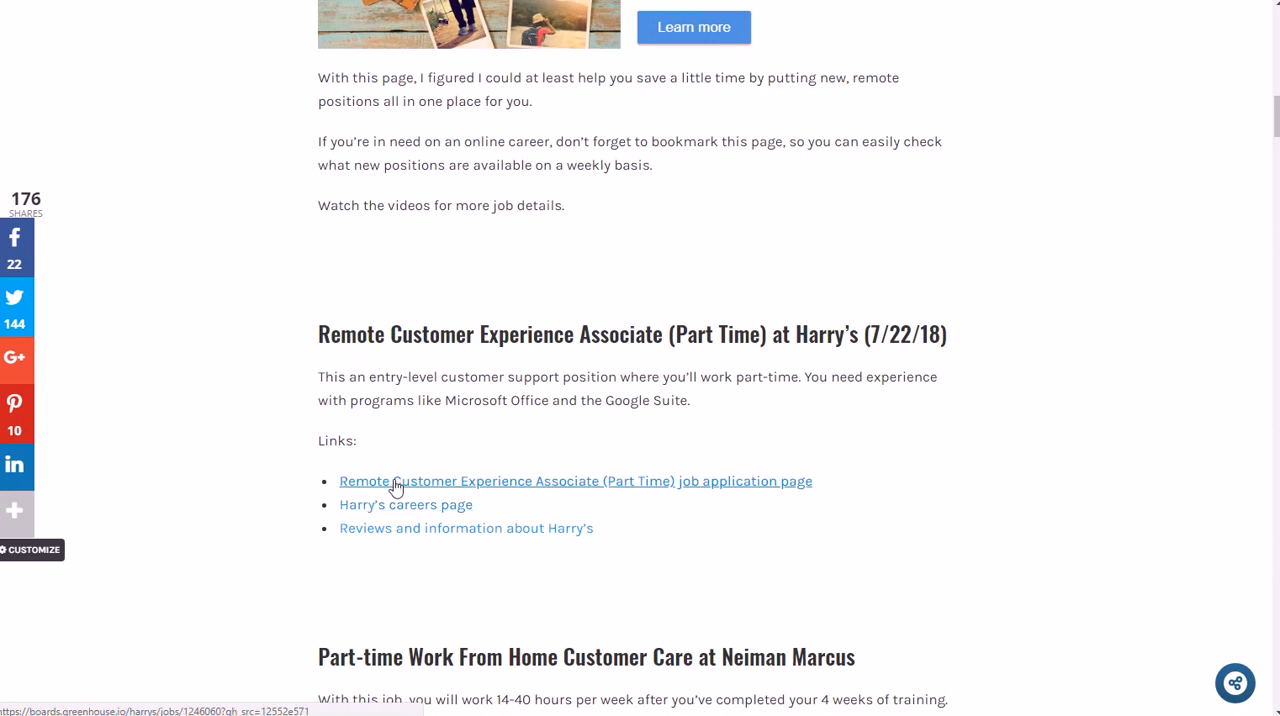
mouse_move(600, 497)
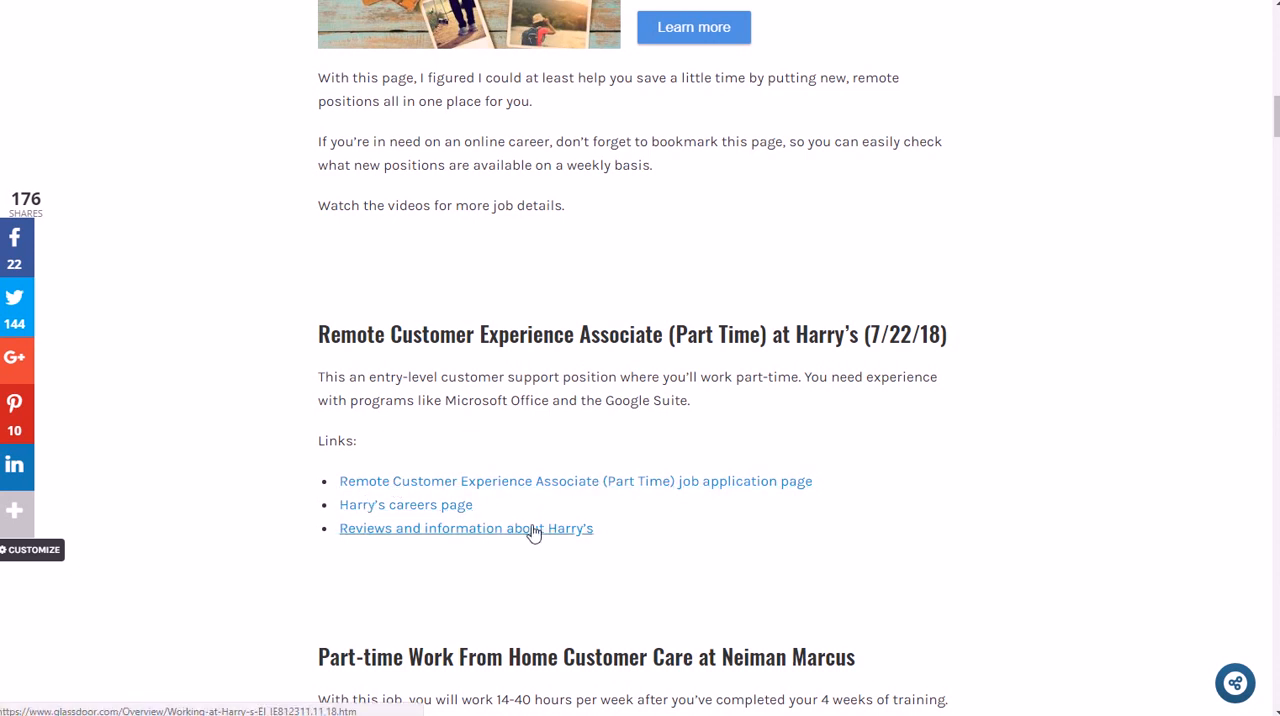
scroll("down", 3)
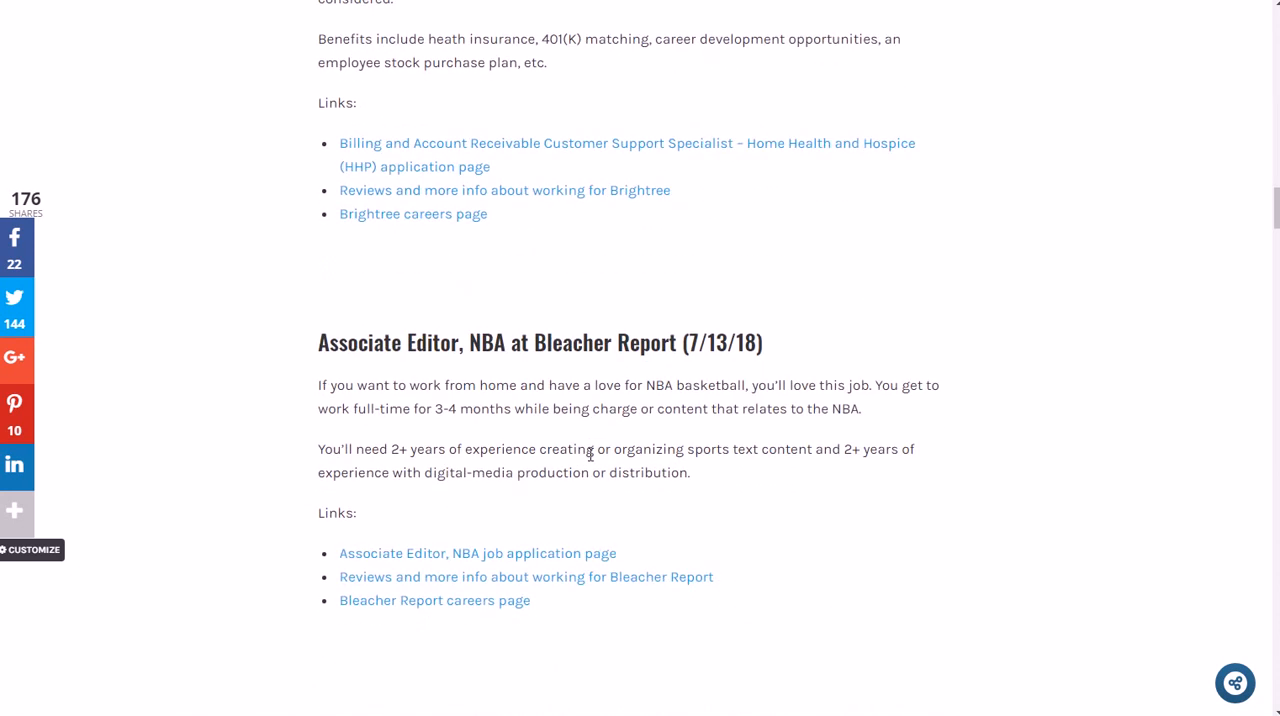
scroll("down", 3)
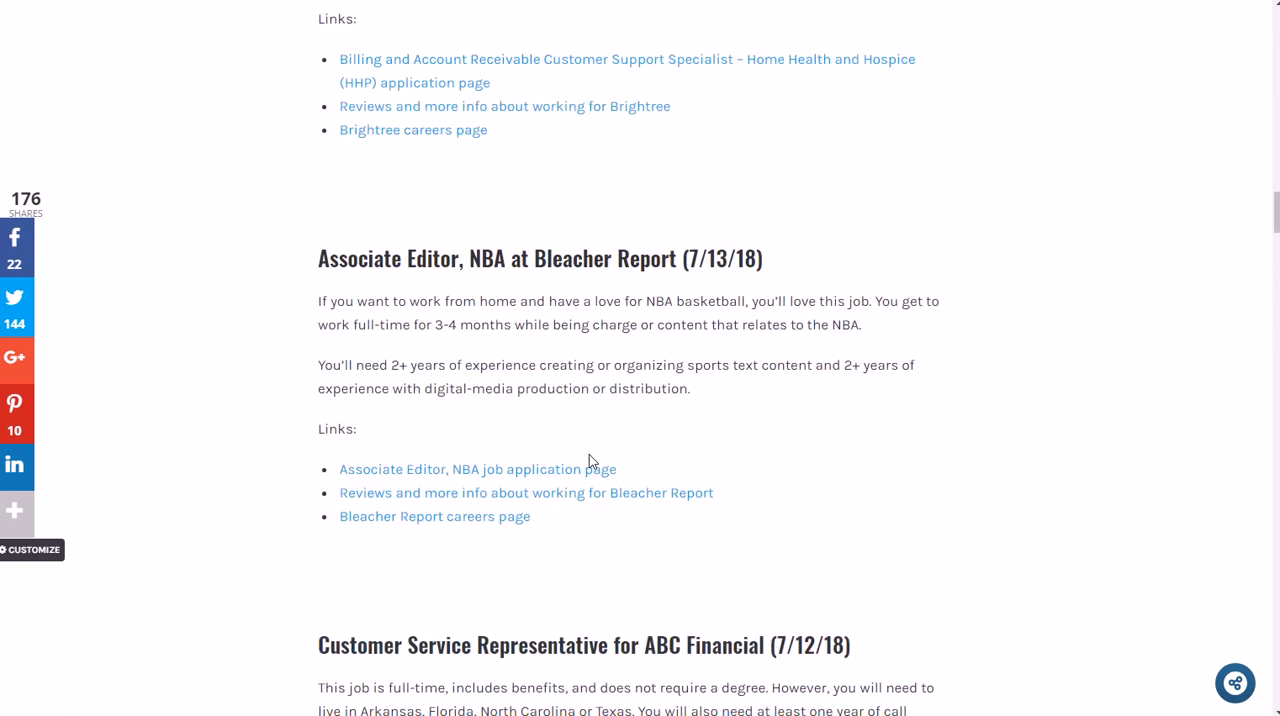
scroll("up", 3)
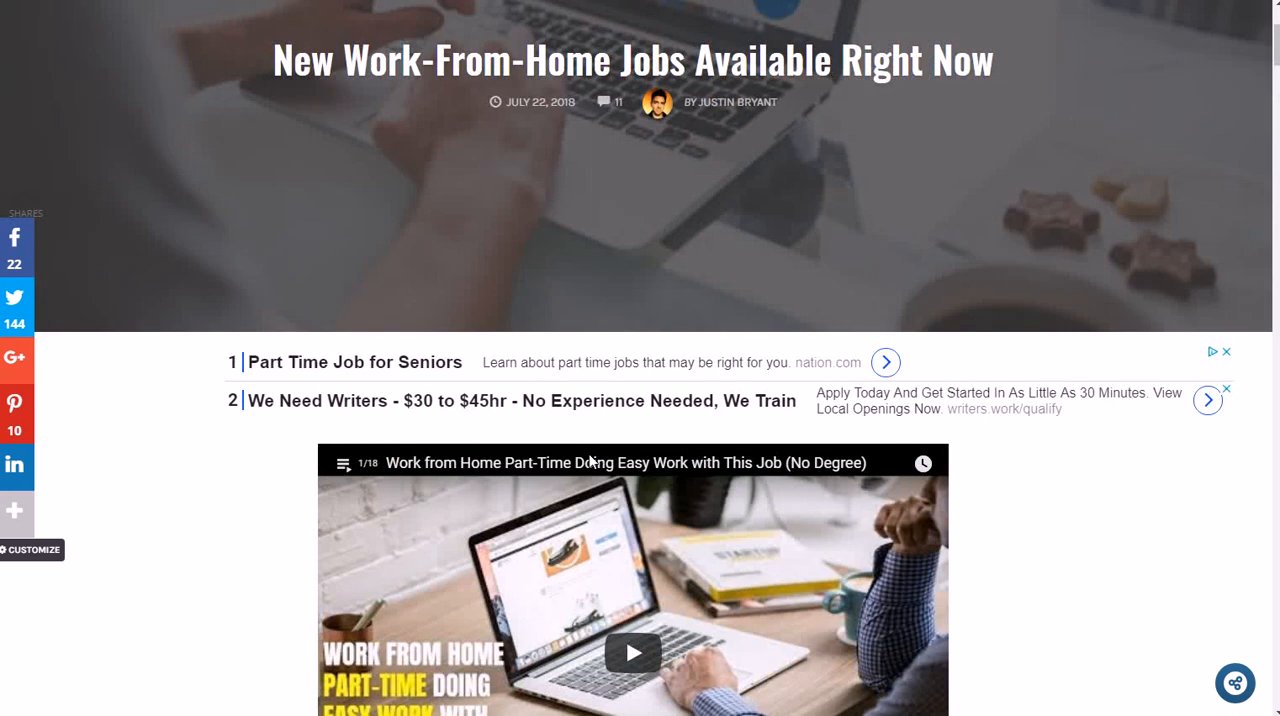
scroll("up", 3)
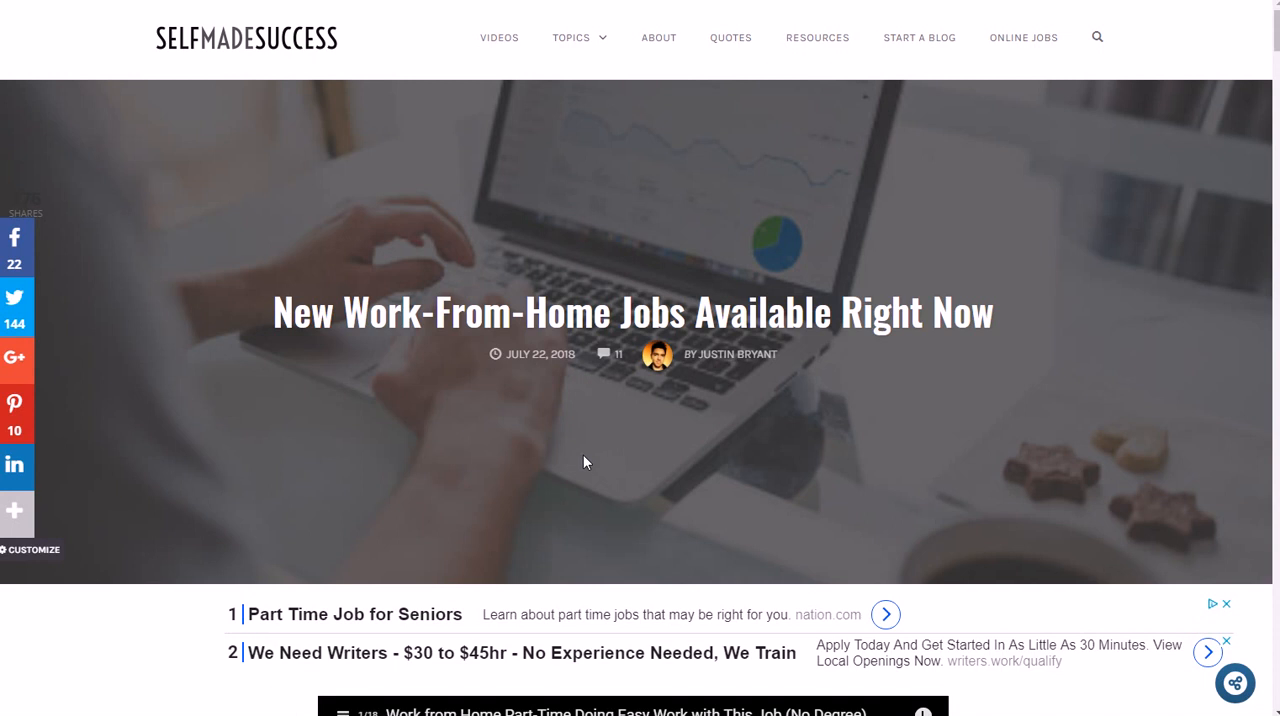